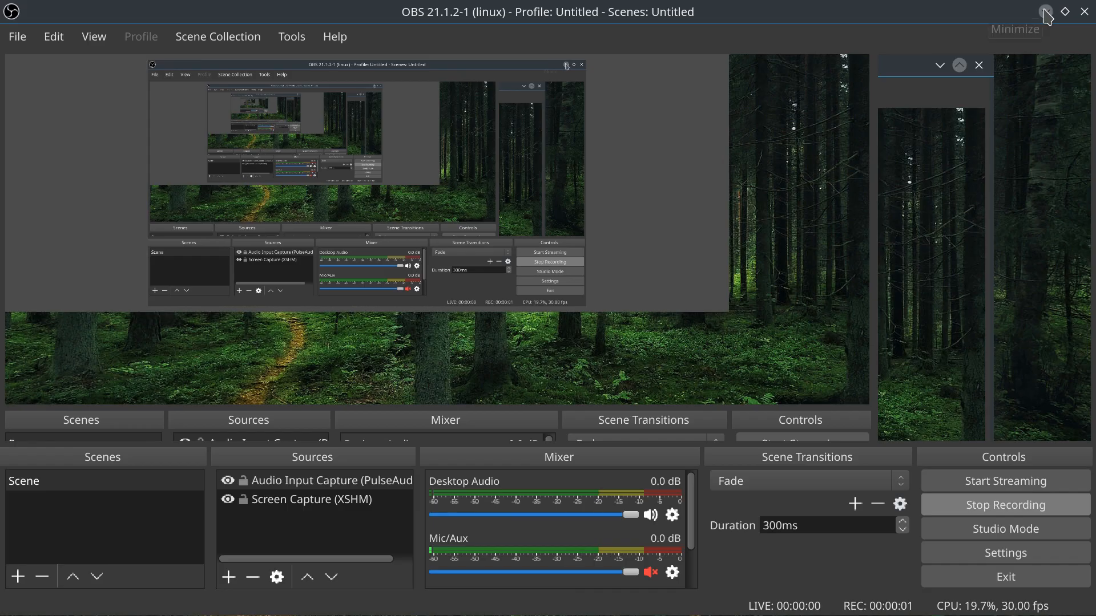
Minimize OBS Studio so the Plasma desktop is visible while recording continues
{"action": "left_click", "coordinate": [1046, 12]}
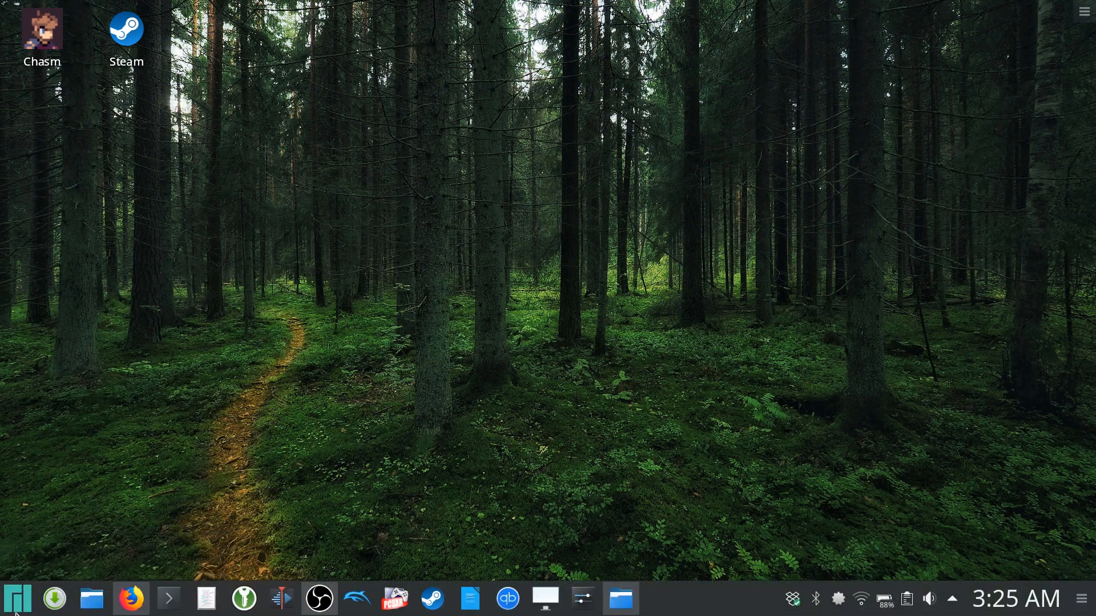
{"action": "mouse_move", "coordinate": [498, 280]}
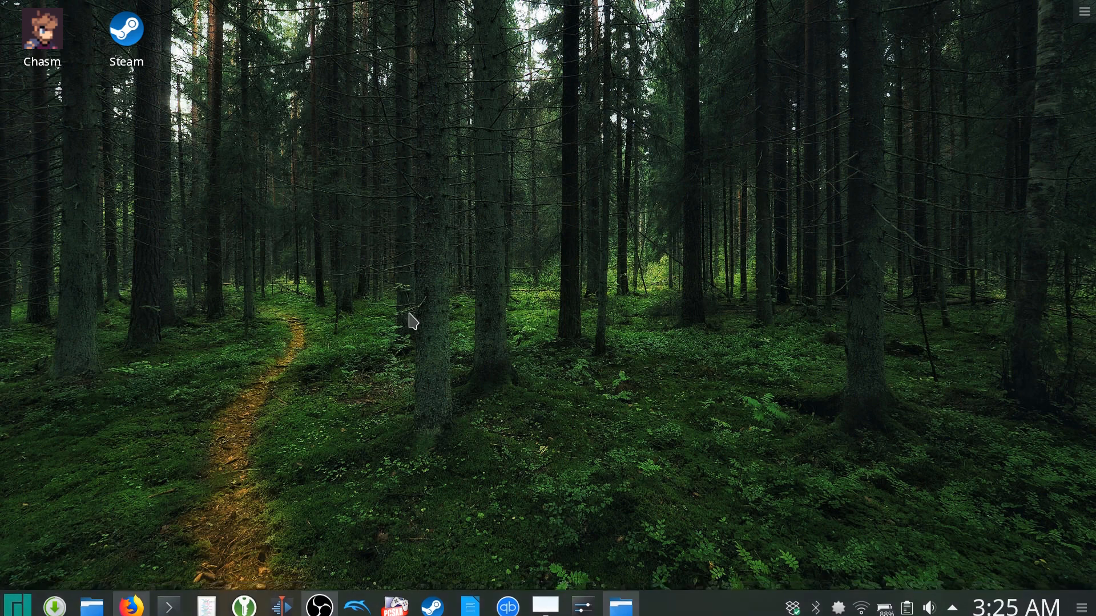
{"action": "mouse_move", "coordinate": [431, 603]}
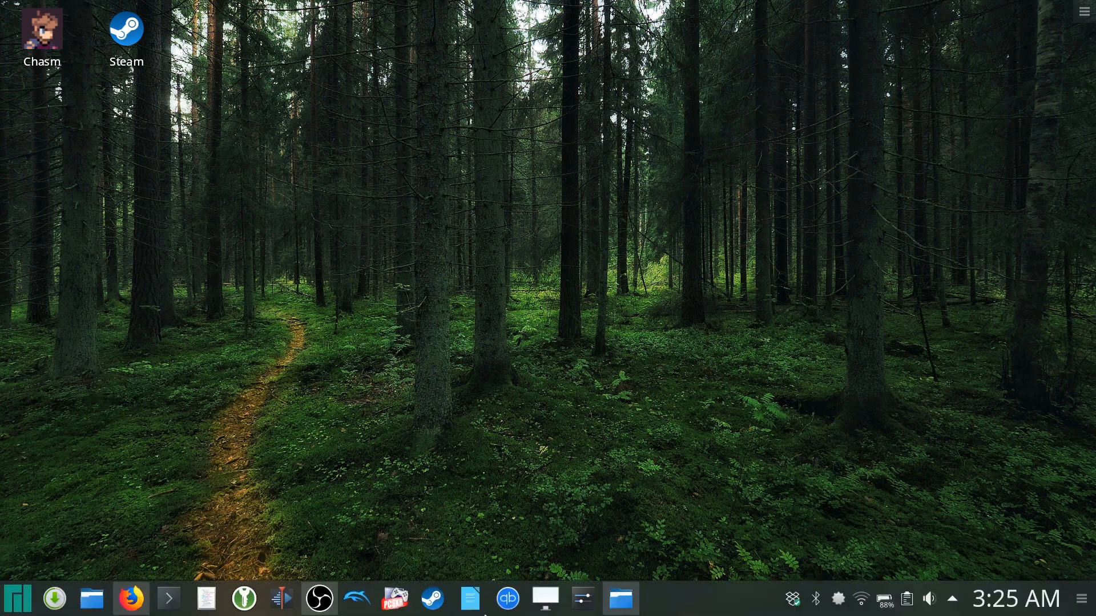
{"action": "mouse_move", "coordinate": [505, 600]}
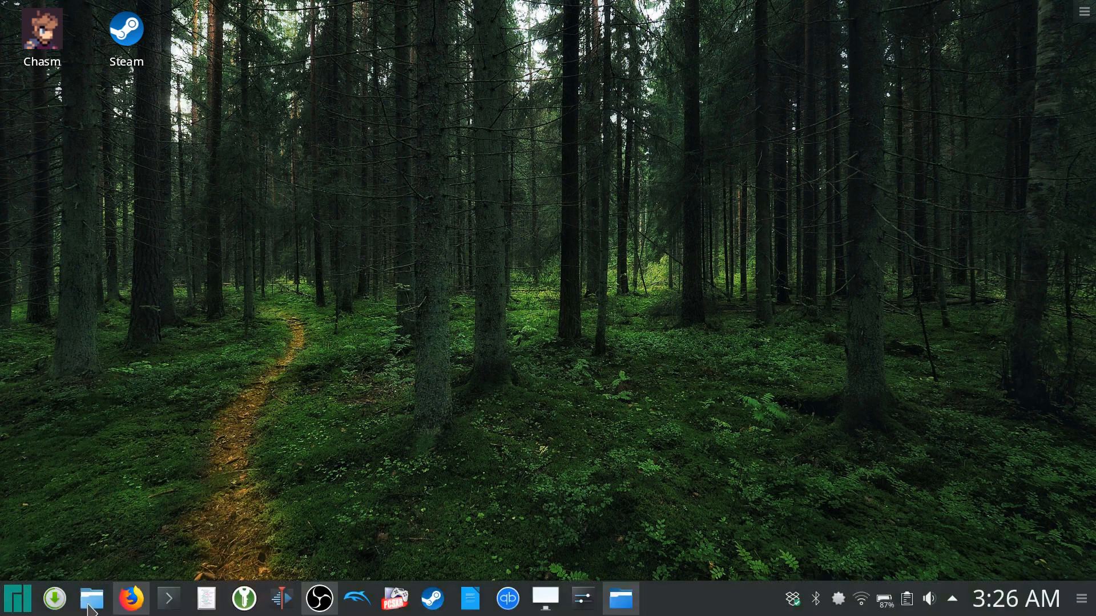
Restore the minimized Firefox window from the taskbar
{"action": "left_click", "coordinate": [129, 599]}
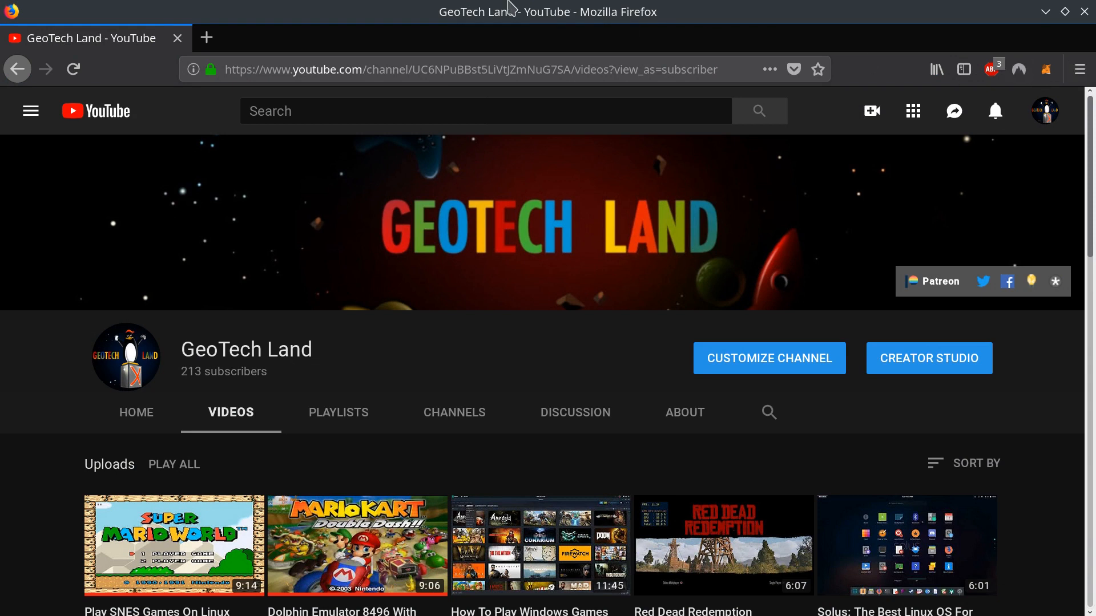
{"action": "mouse_move", "coordinate": [3, 438]}
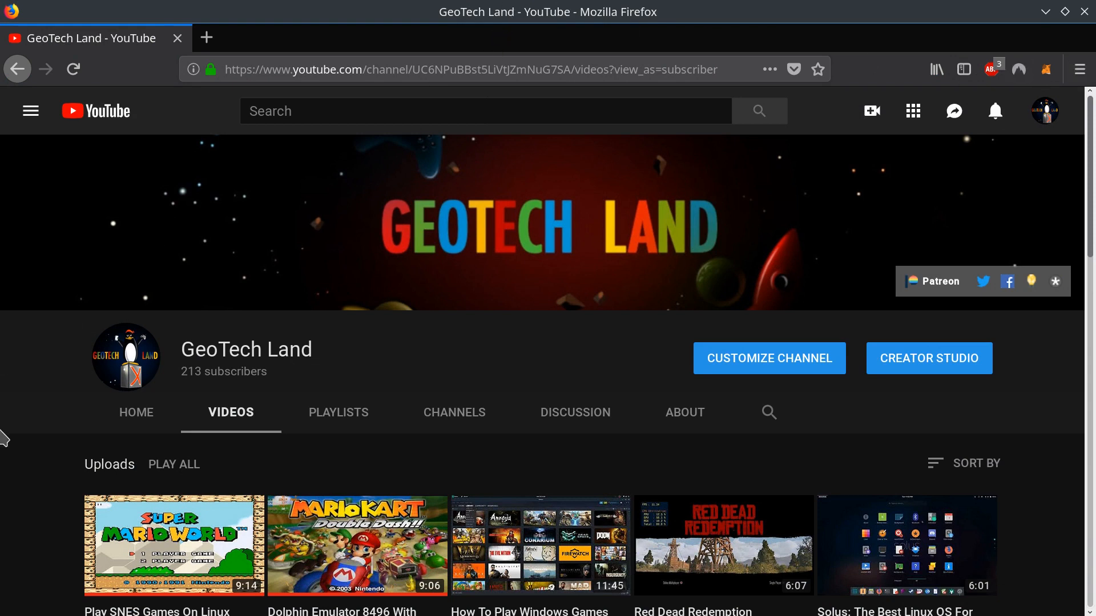
{"action": "mouse_move", "coordinate": [506, 349]}
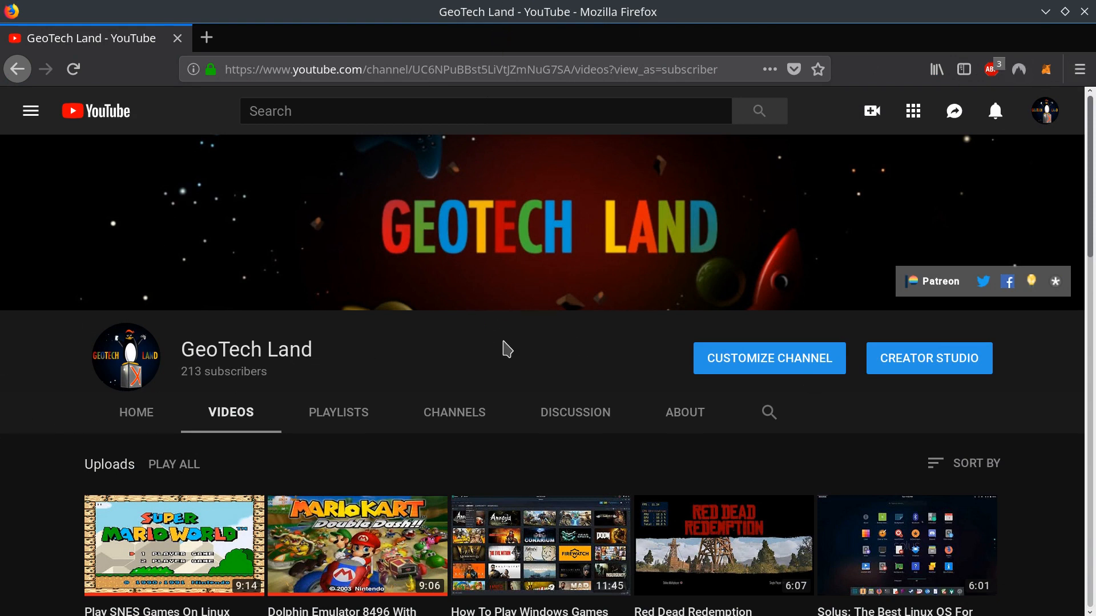
{"action": "scroll", "scroll_direction": "down", "scroll_amount": 3}
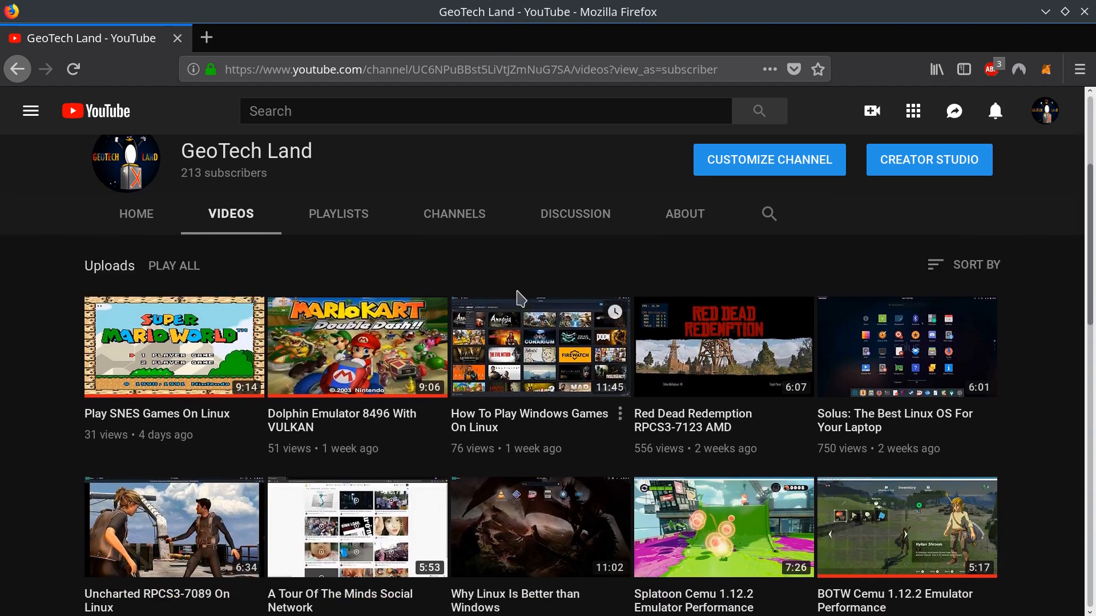
{"action": "mouse_move", "coordinate": [14, 379]}
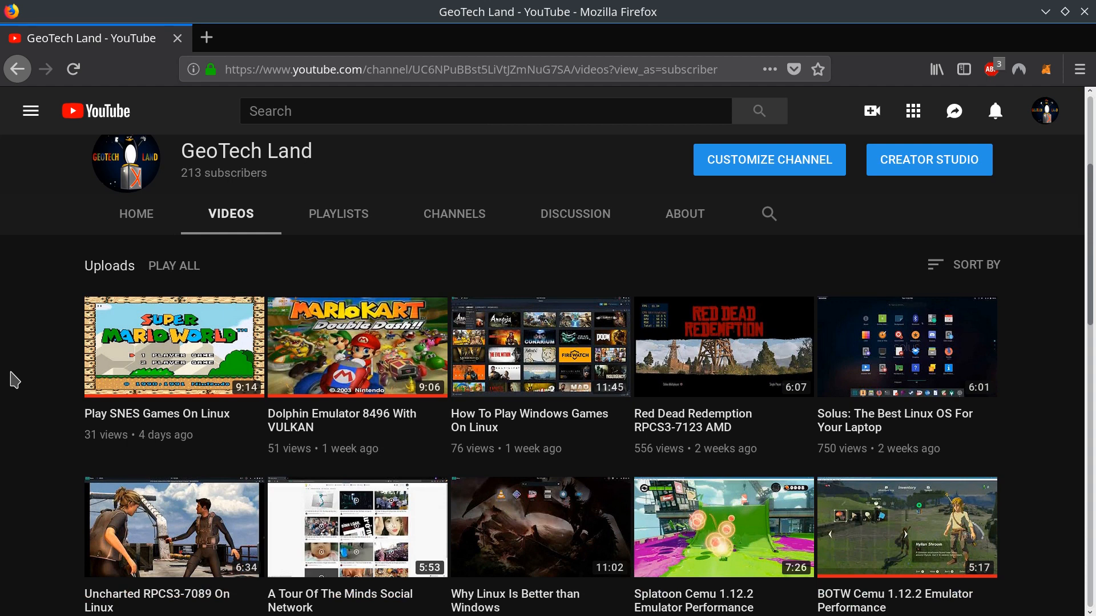
{"action": "mouse_move", "coordinate": [43, 362]}
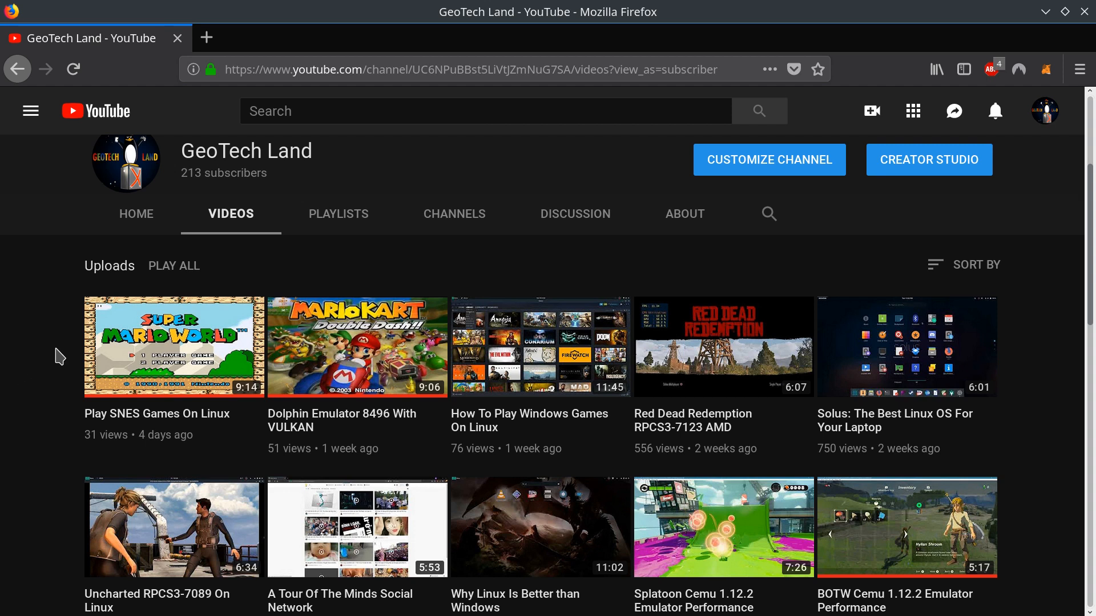
{"action": "mouse_move", "coordinate": [447, 257]}
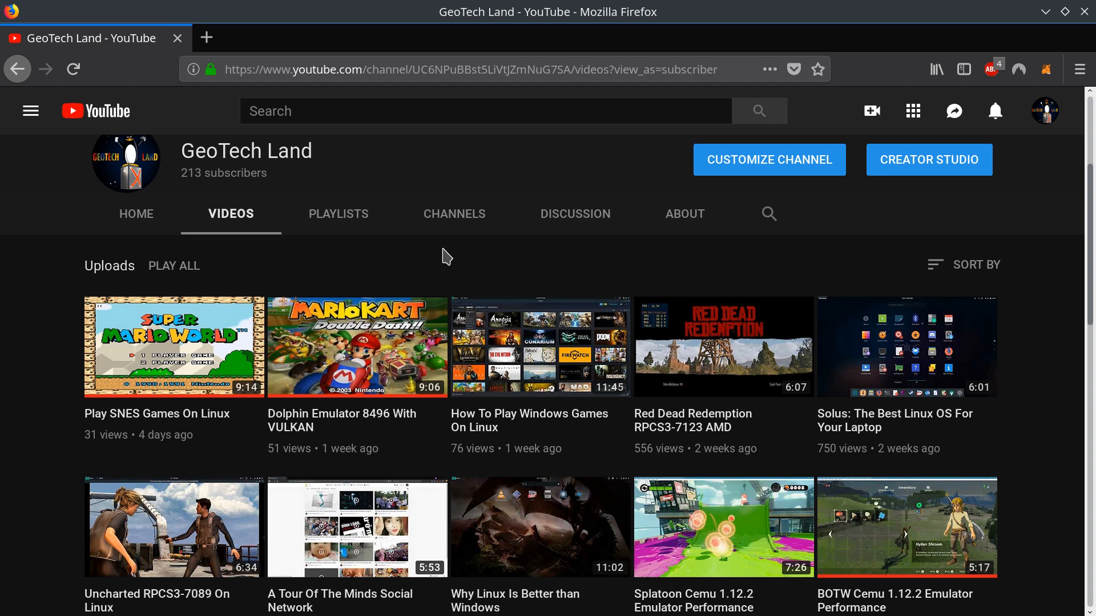
{"action": "scroll", "scroll_direction": "up", "scroll_amount": 3}
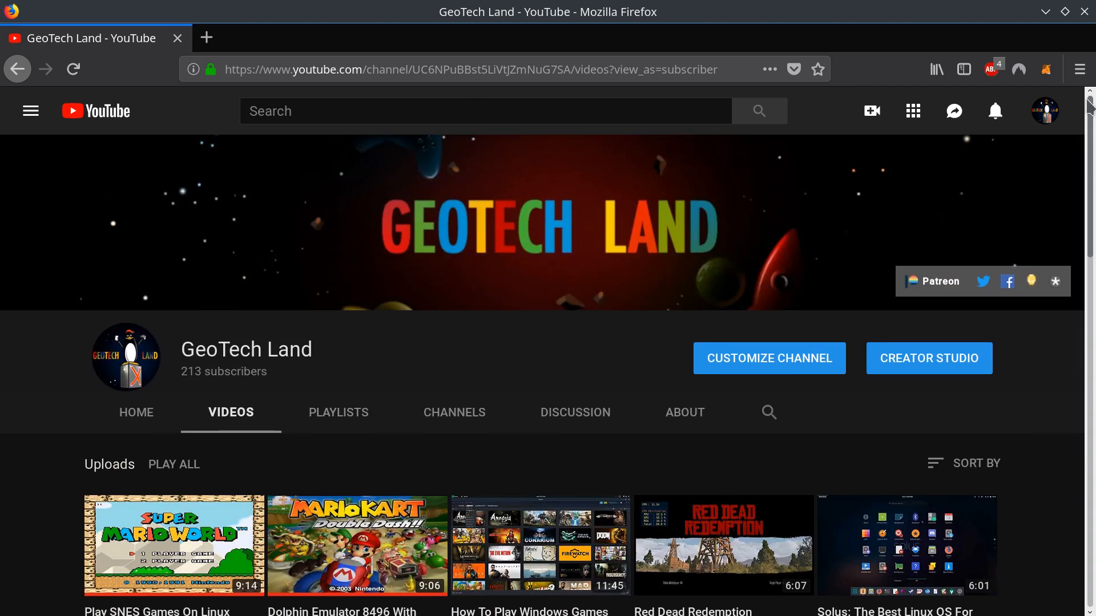
{"action": "mouse_move", "coordinate": [664, 294]}
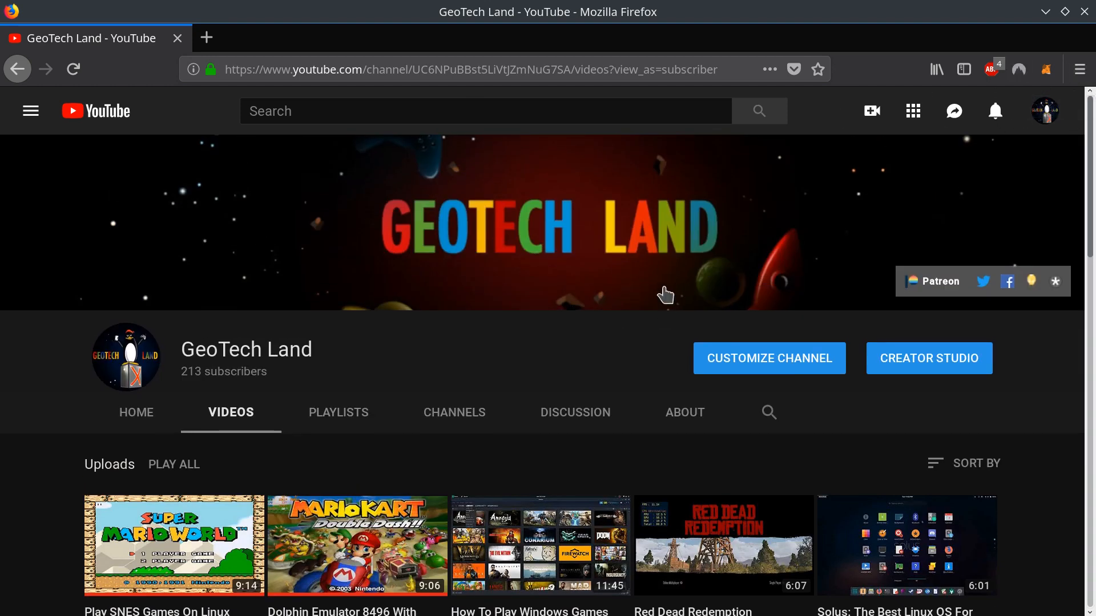
{"action": "mouse_move", "coordinate": [549, 285]}
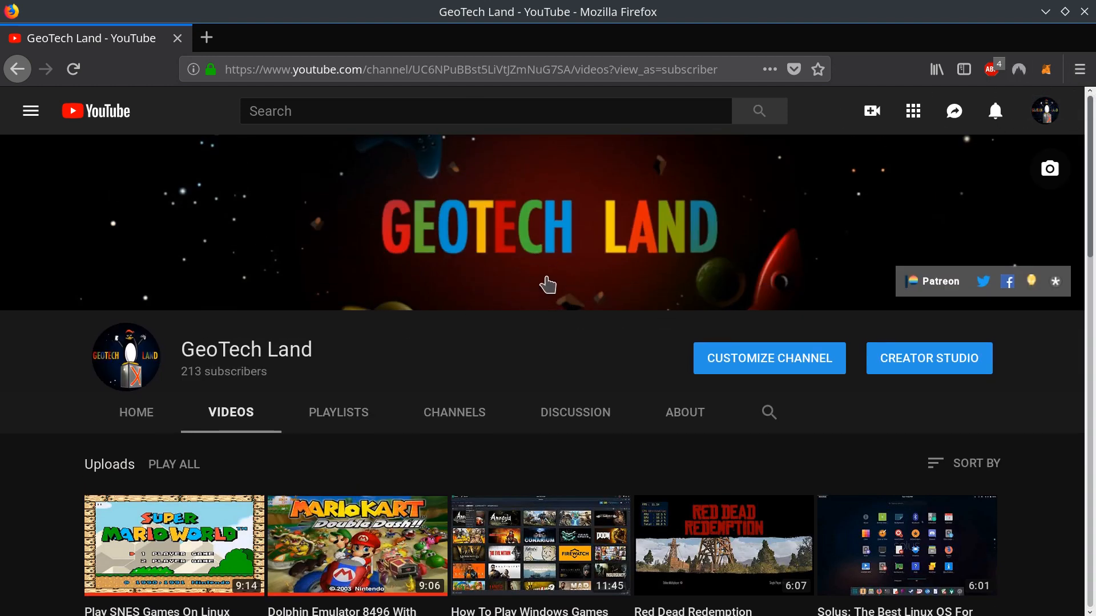
{"action": "mouse_move", "coordinate": [597, 296]}
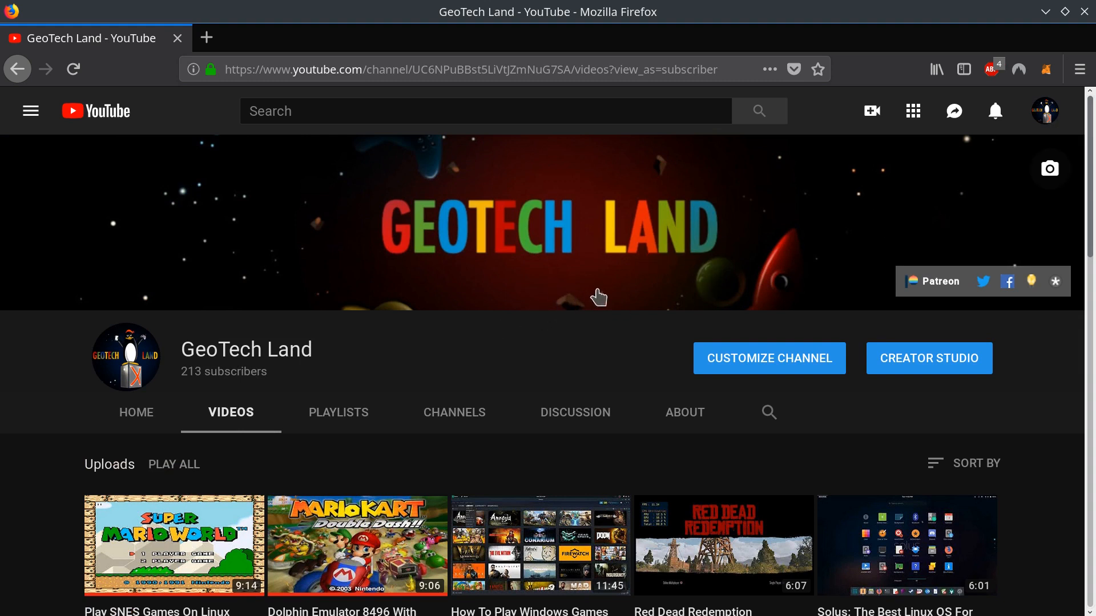
{"action": "mouse_move", "coordinate": [1019, 59]}
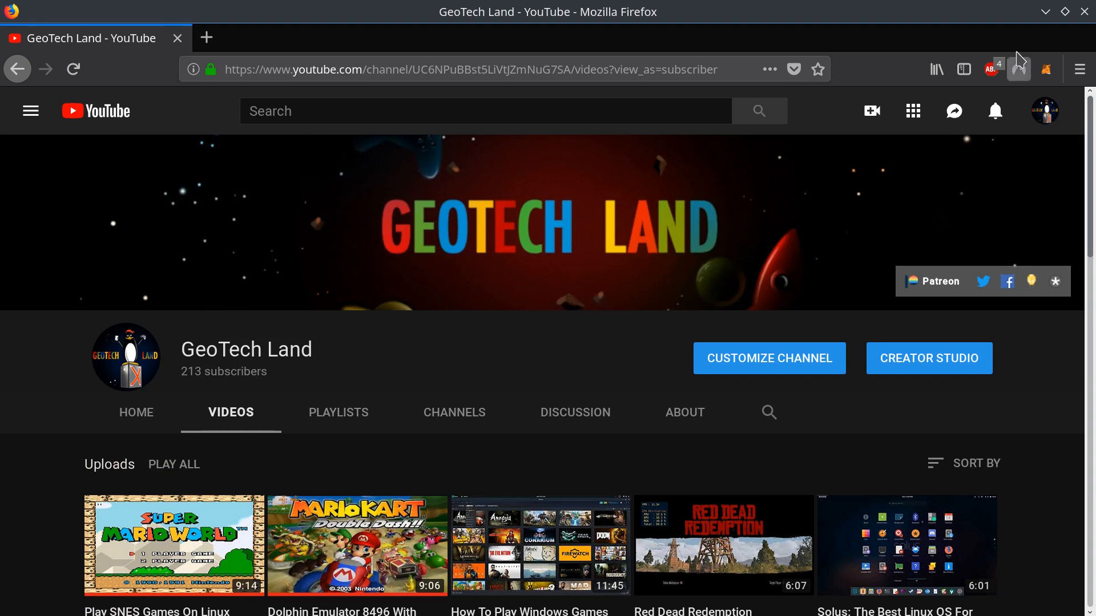
{"action": "mouse_move", "coordinate": [1047, 12]}
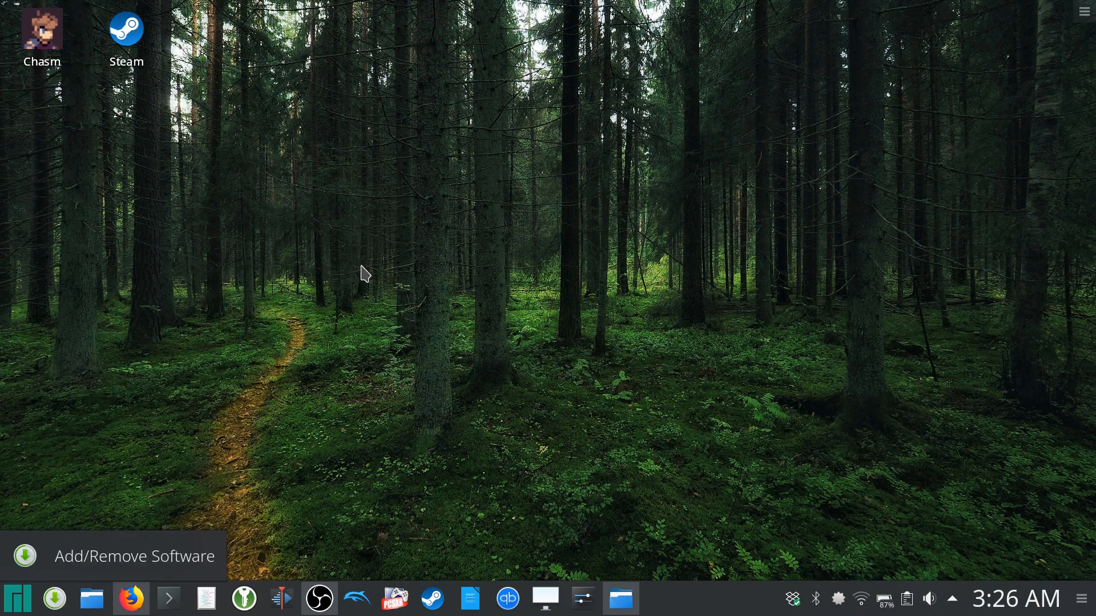
{"action": "mouse_move", "coordinate": [91, 600]}
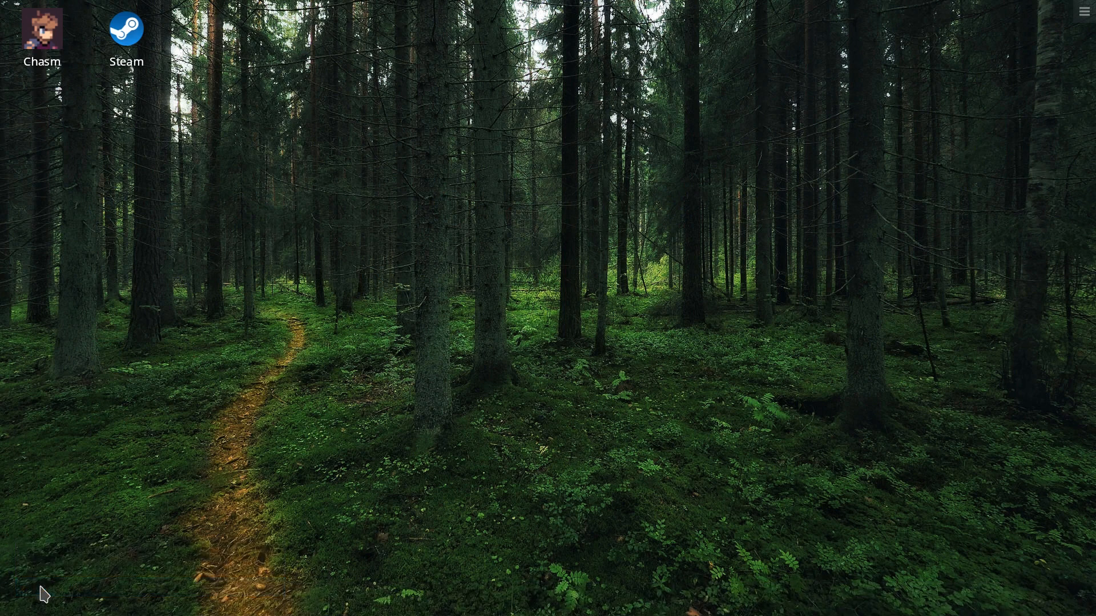
Bring up the context menu on the panel with Firefox already minimized
{"action": "right_click", "coordinate": [42, 594]}
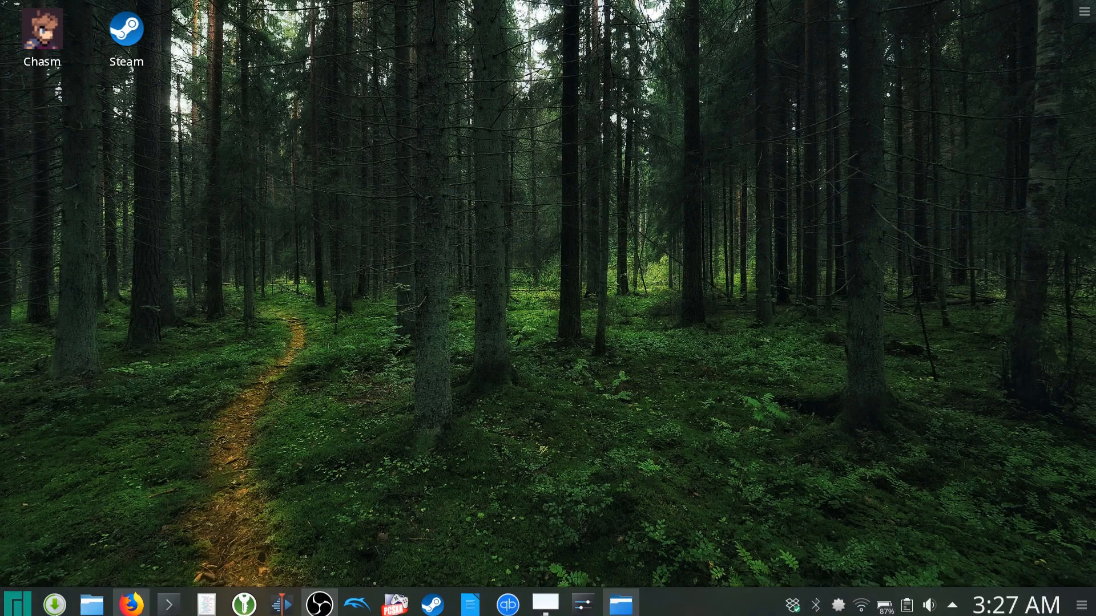
{"action": "right_click", "coordinate": [20, 603]}
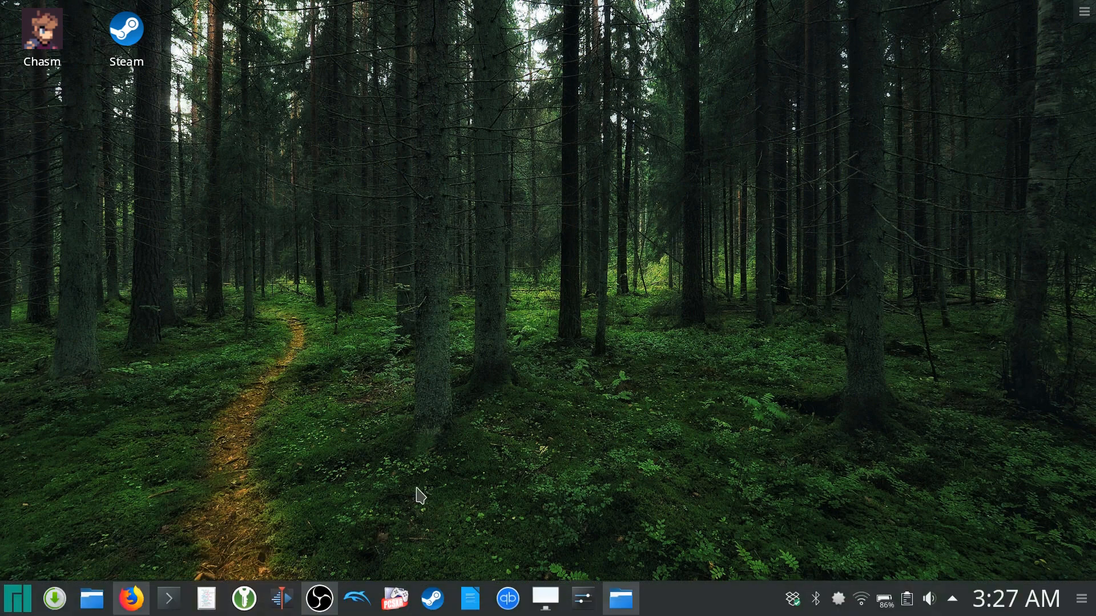
{"action": "mouse_move", "coordinate": [469, 598]}
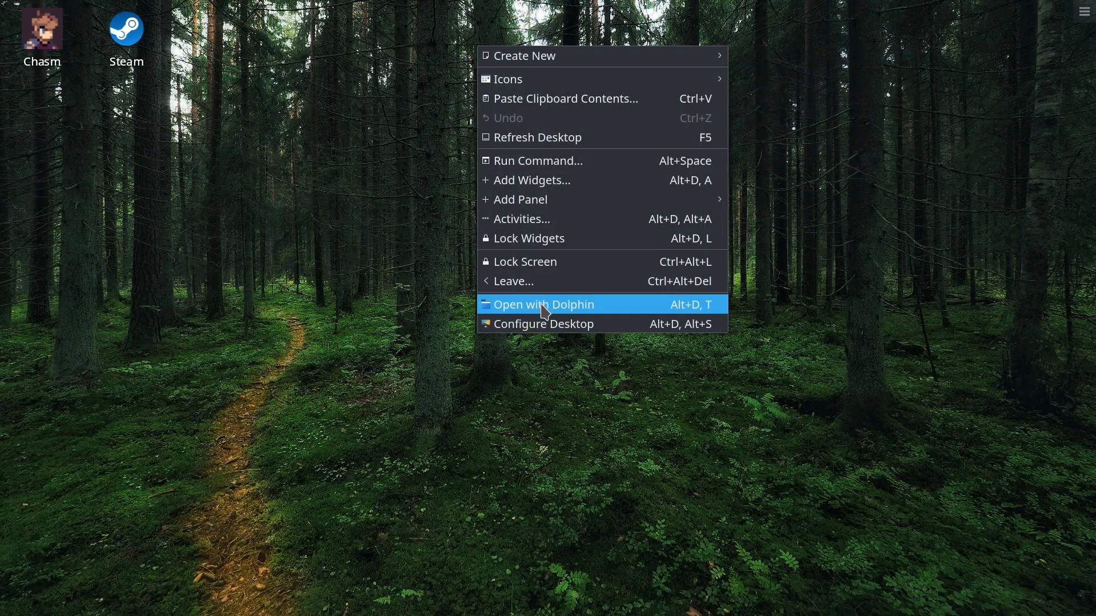
{"action": "mouse_move", "coordinate": [519, 199]}
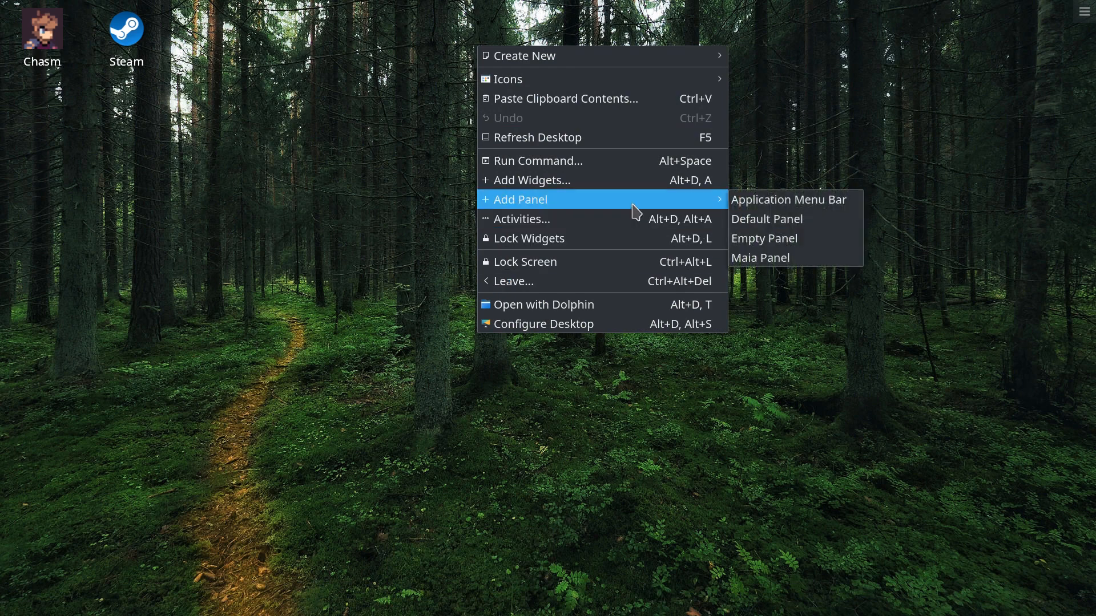
{"action": "mouse_move", "coordinate": [338, 123]}
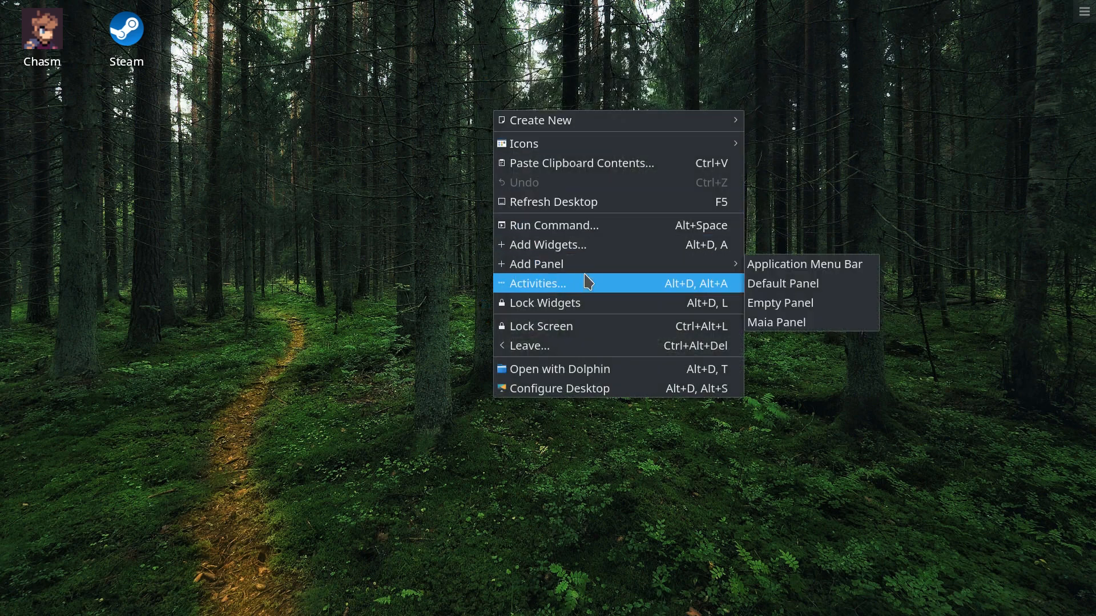
{"action": "mouse_move", "coordinate": [629, 293]}
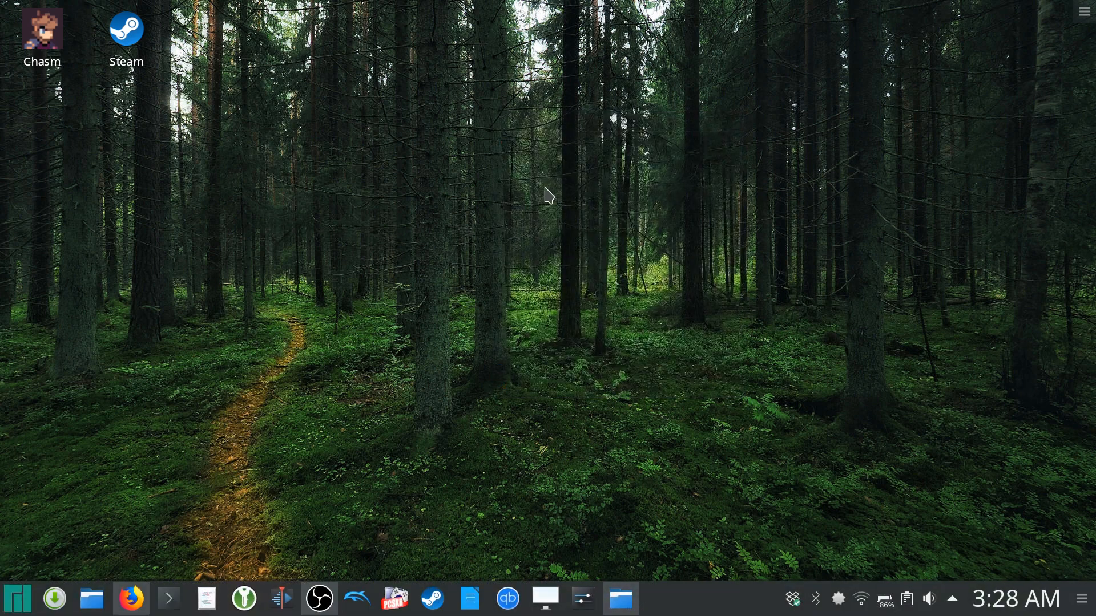
Show the desktop's right-click context menu with its panel and activity options
{"action": "right_click", "coordinate": [549, 194]}
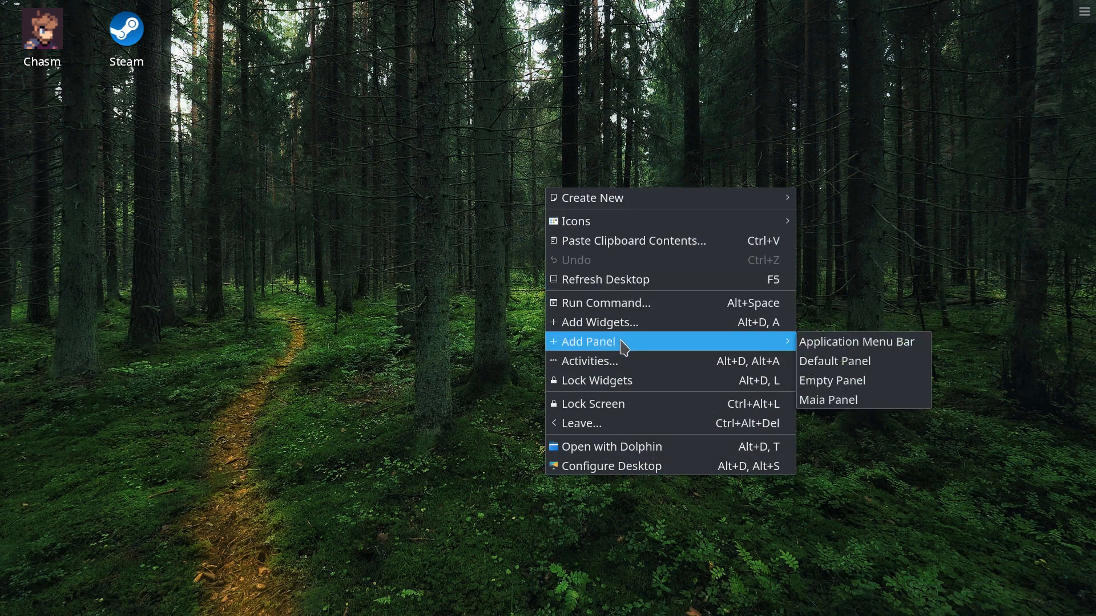
{"action": "mouse_move", "coordinate": [629, 361]}
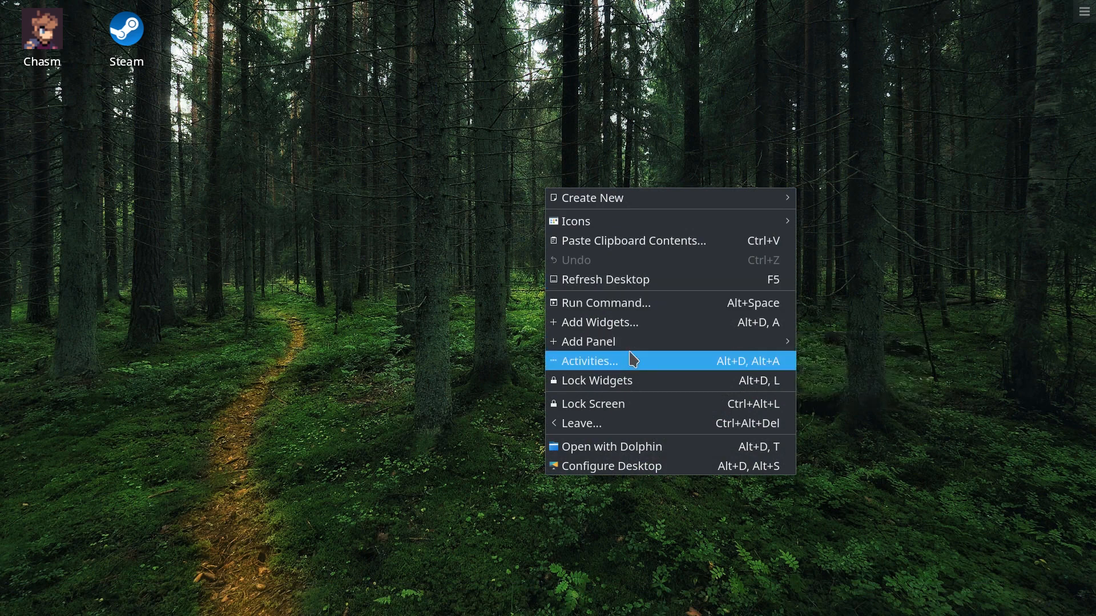
{"action": "mouse_move", "coordinate": [635, 341]}
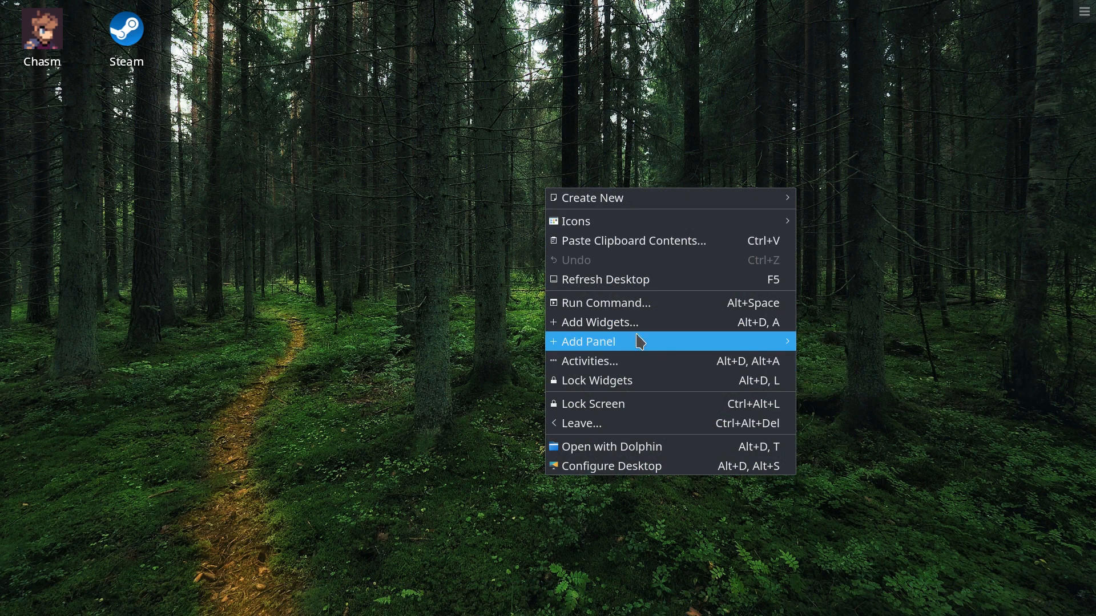
{"action": "mouse_move", "coordinate": [674, 412]}
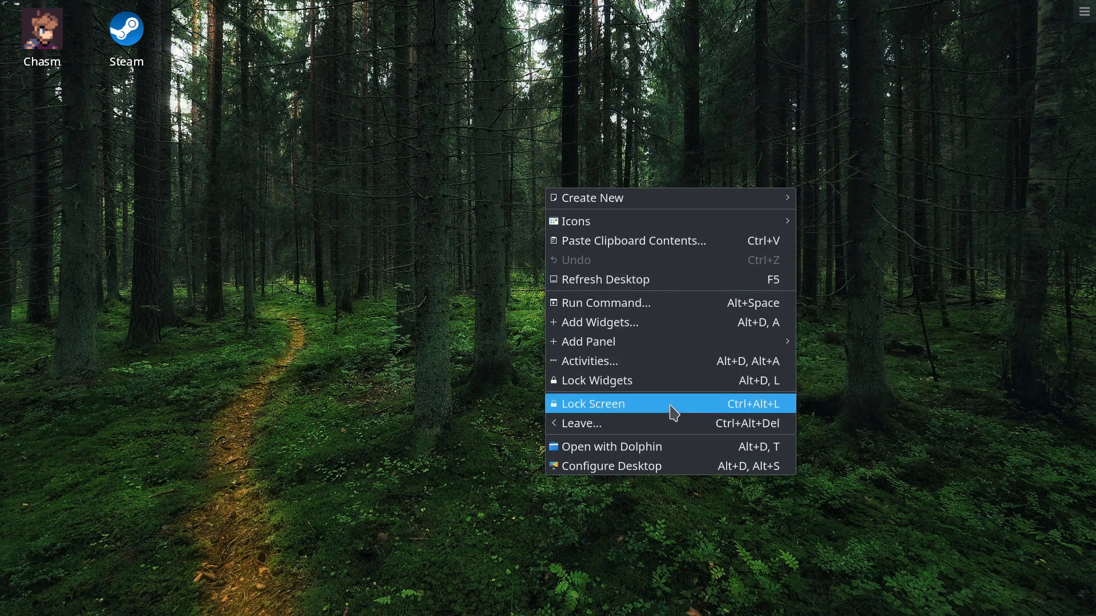
{"action": "mouse_move", "coordinate": [678, 472]}
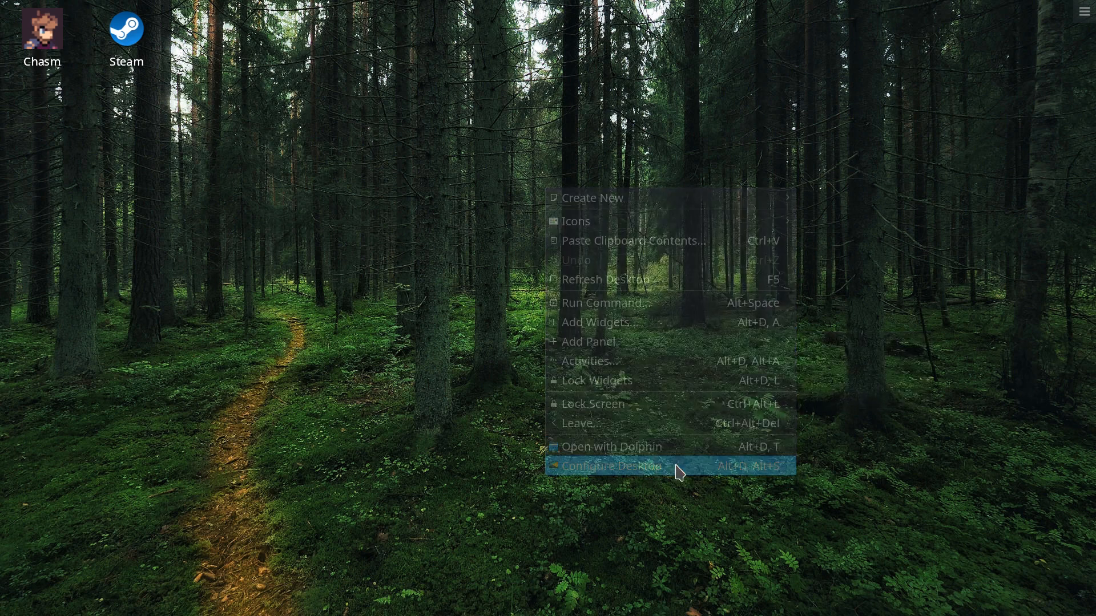
Go through Configure Desktop and Tweaks to the Displays page, down to Scale Display
{"action": "left_click", "coordinate": [614, 466]}
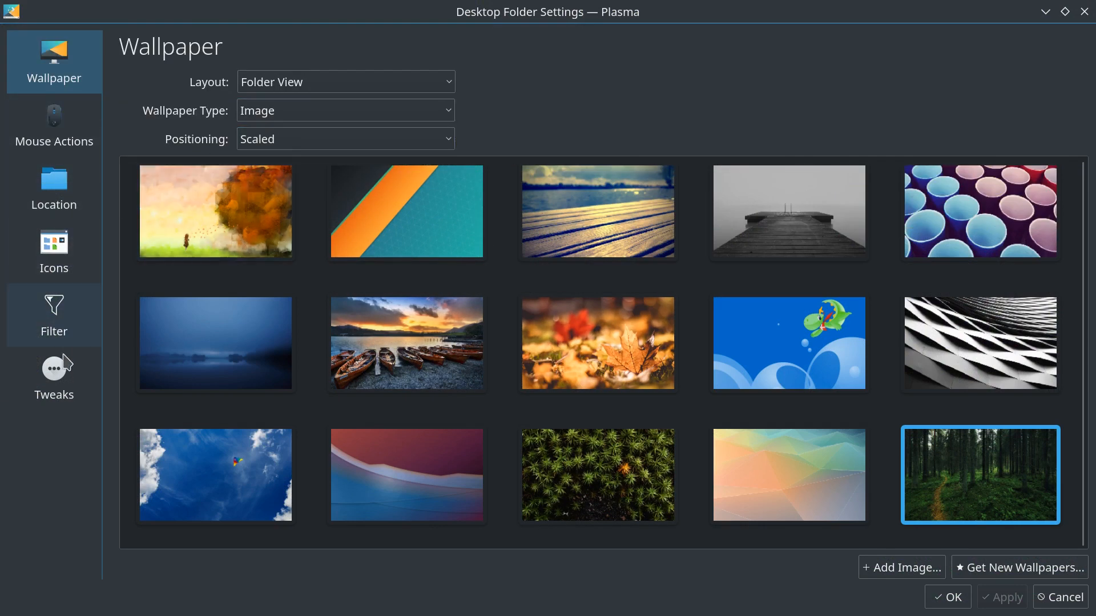
{"action": "left_click", "coordinate": [54, 378]}
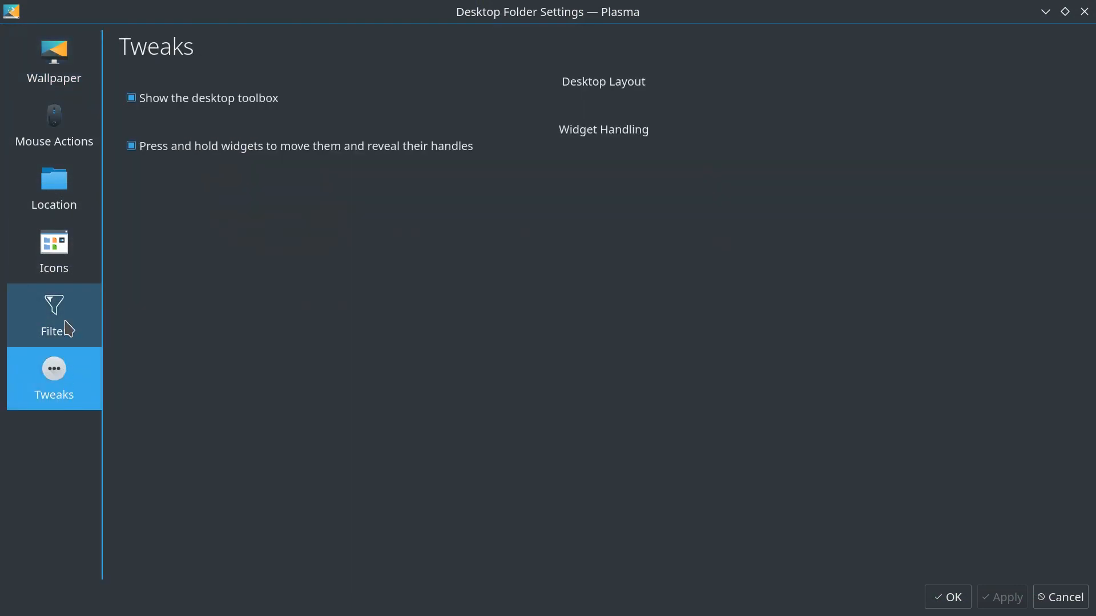
{"action": "mouse_move", "coordinate": [1085, 11]}
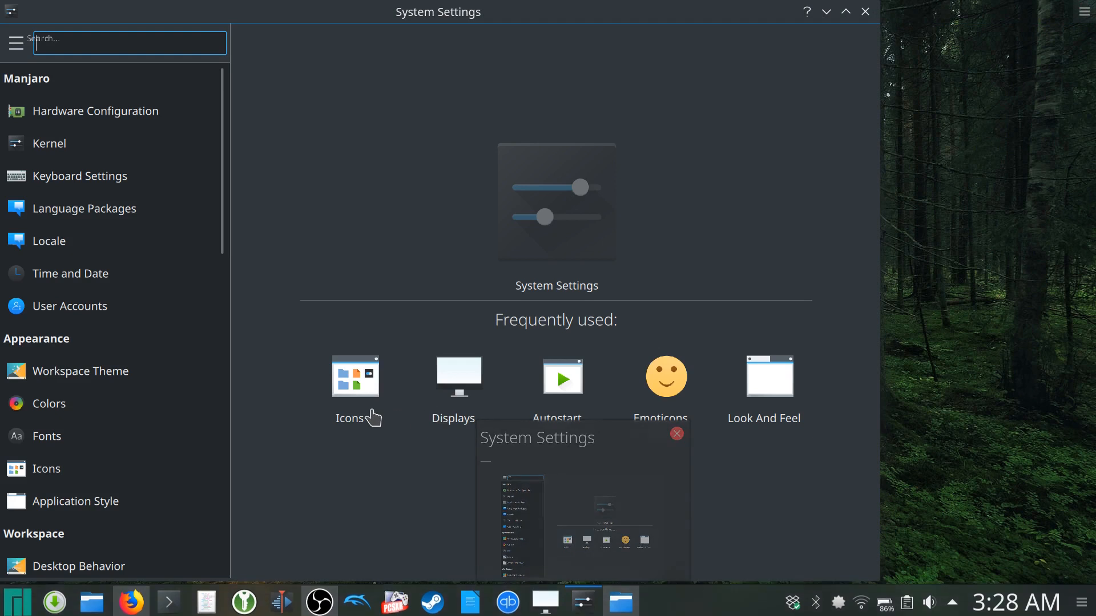
{"action": "left_click", "coordinate": [458, 389]}
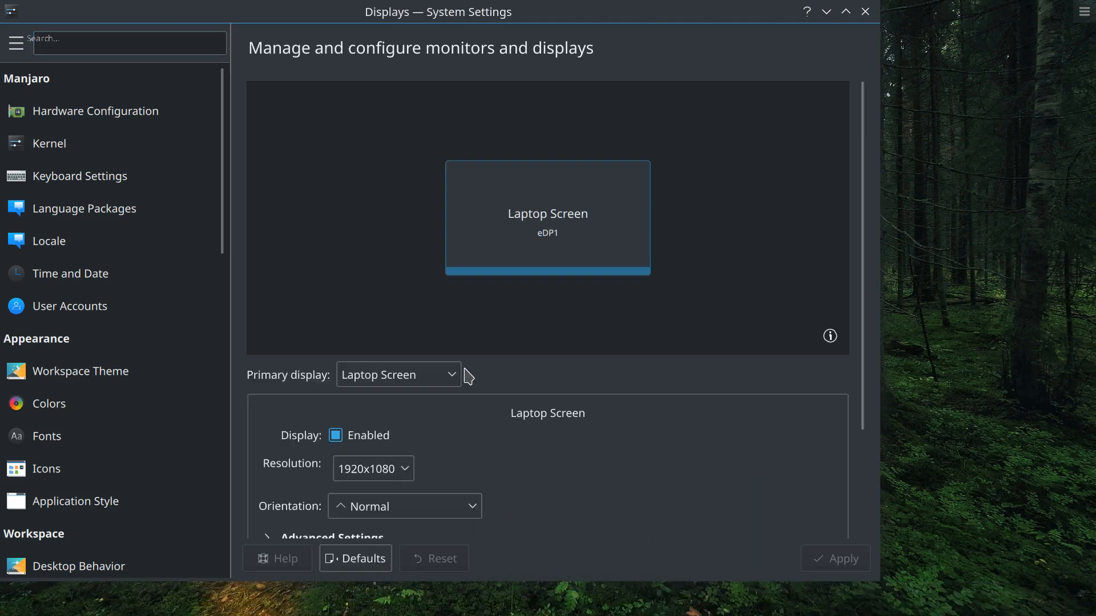
{"action": "scroll", "scroll_direction": "down", "scroll_amount": 3}
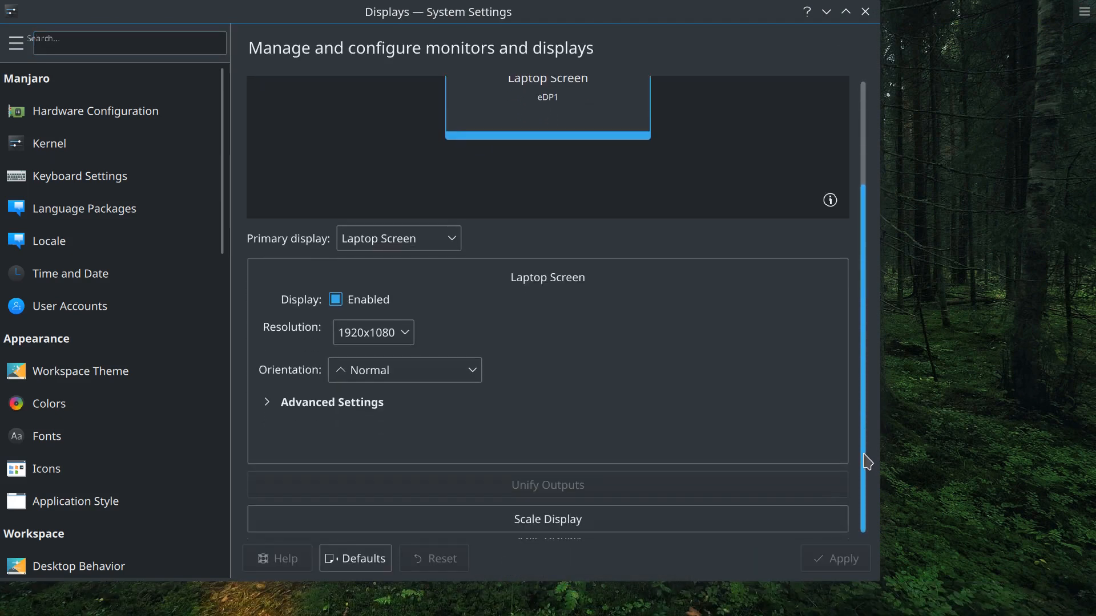
{"action": "mouse_move", "coordinate": [468, 347]}
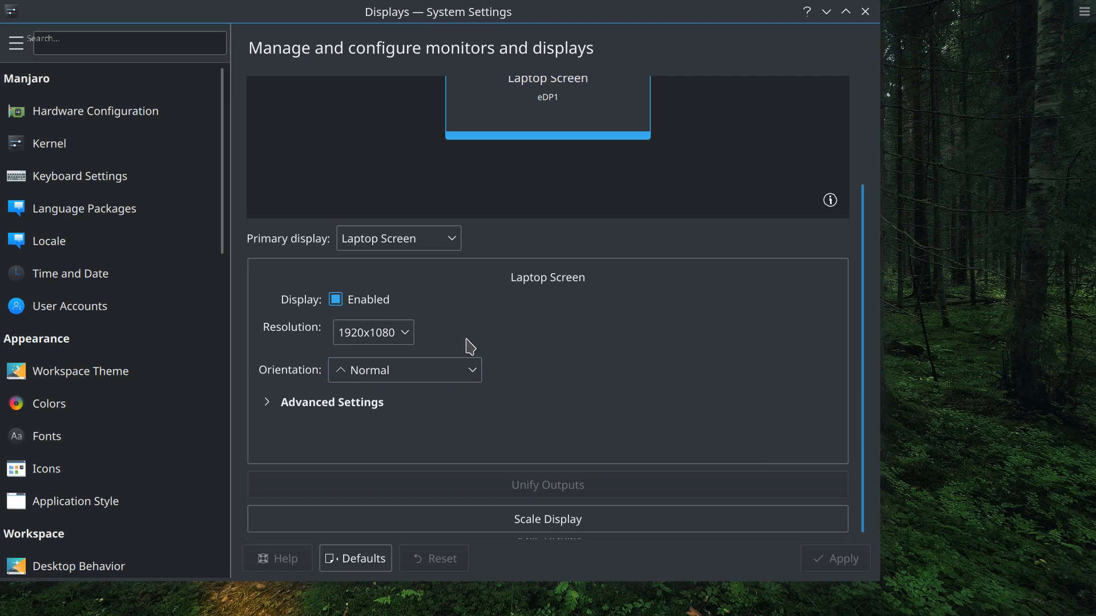
{"action": "left_click", "coordinate": [548, 519]}
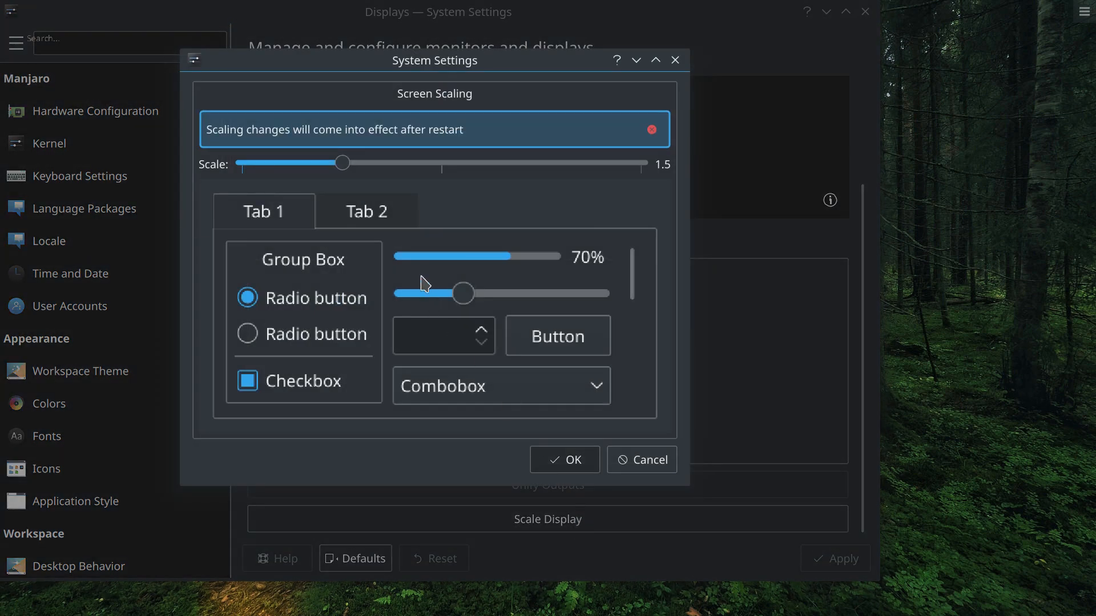
{"action": "mouse_move", "coordinate": [343, 163]}
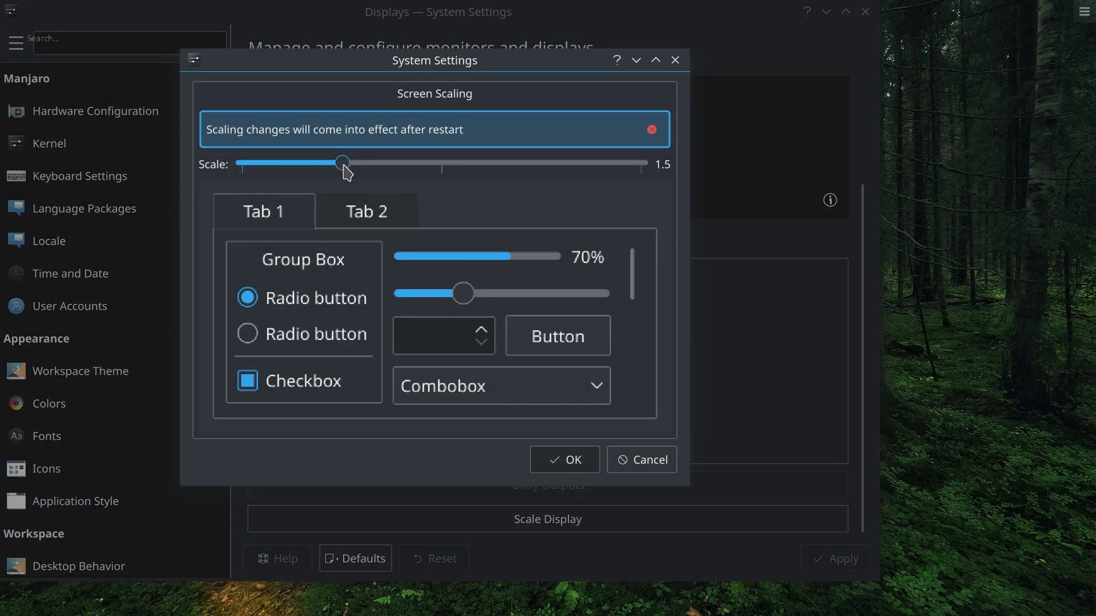
{"action": "mouse_move", "coordinate": [356, 171]}
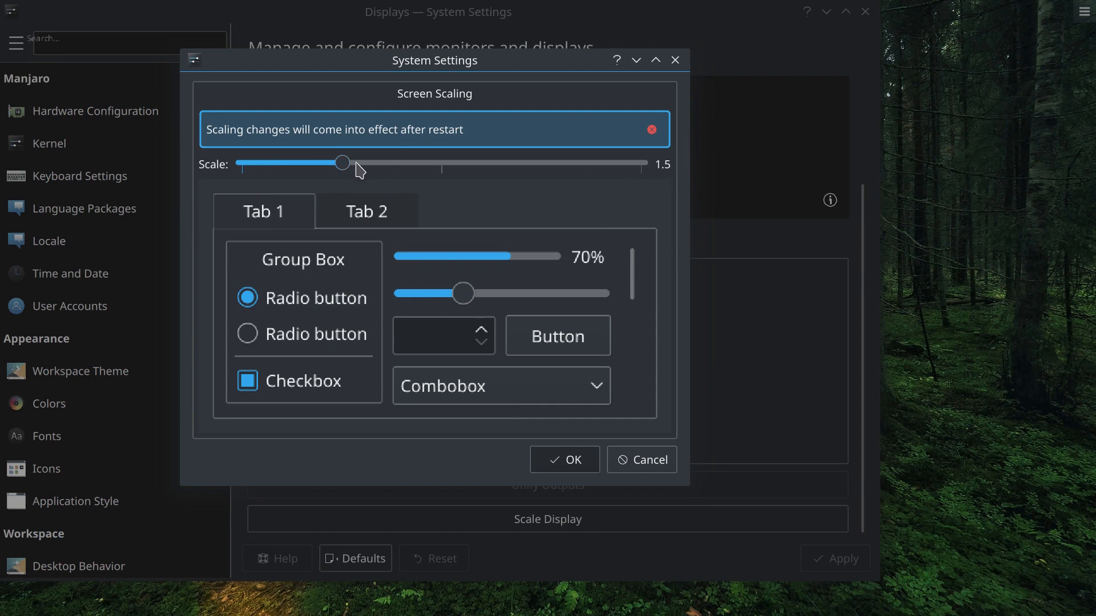
{"action": "left_click_drag", "start_coordinate": [341, 163], "coordinate": [322, 163]}
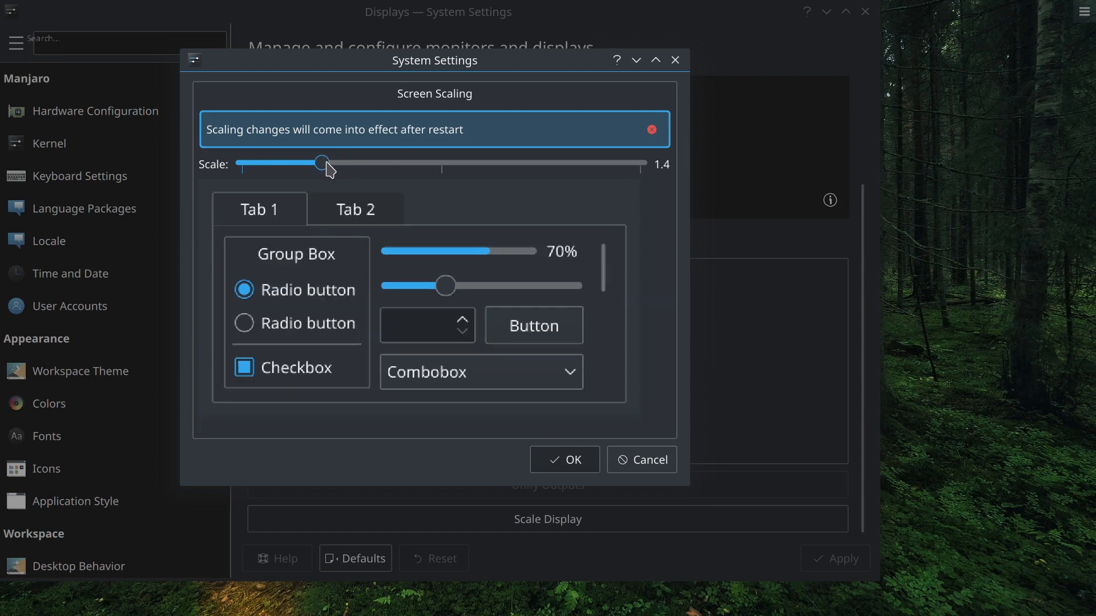
{"action": "left_click_drag", "start_coordinate": [321, 164], "coordinate": [302, 163]}
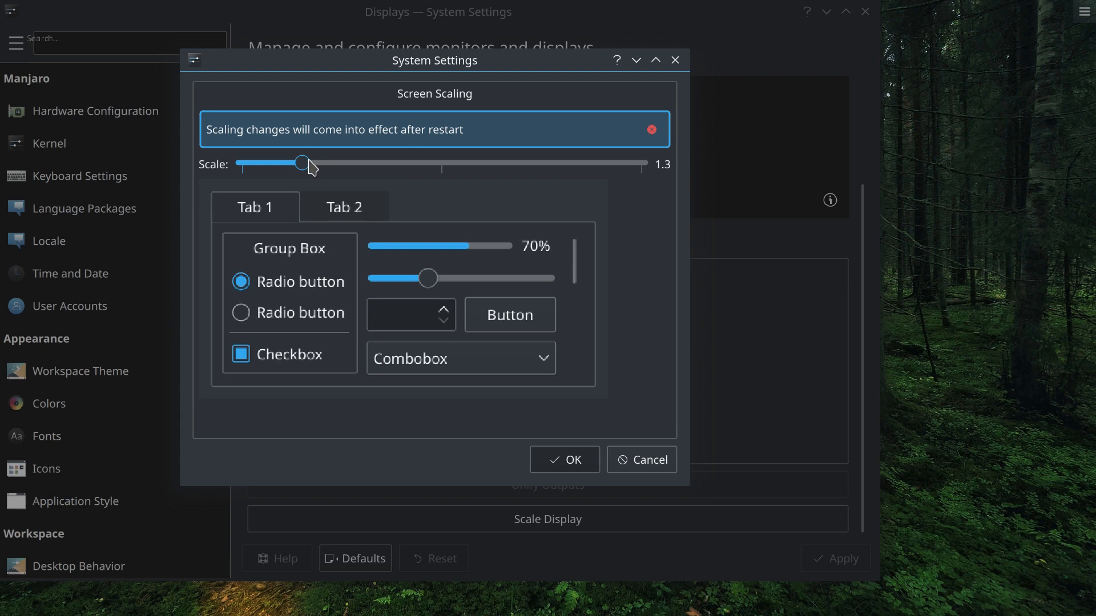
{"action": "mouse_move", "coordinate": [642, 460]}
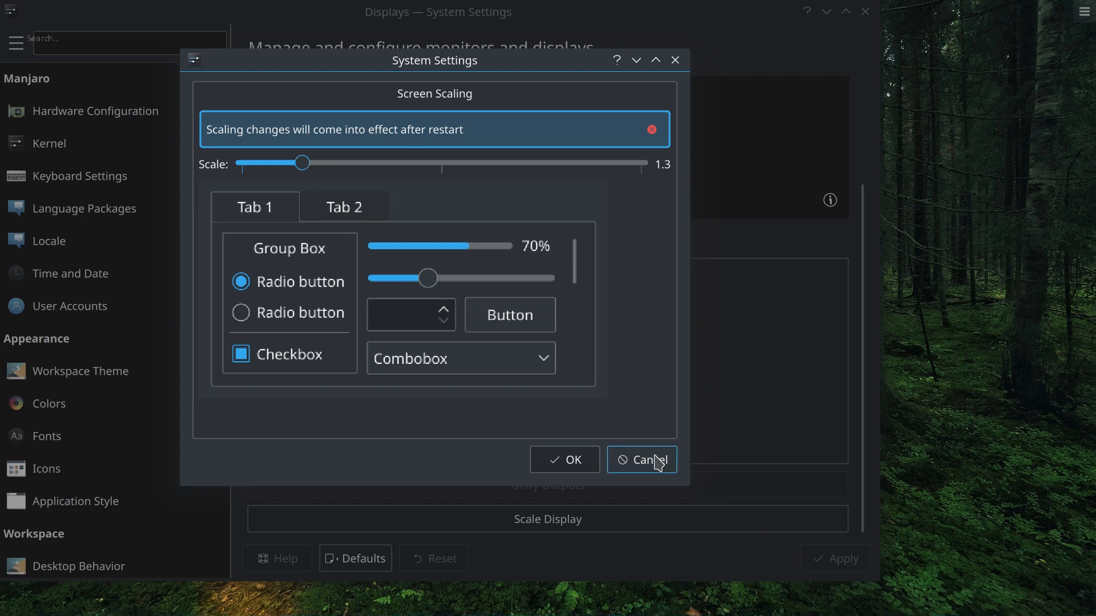
{"action": "mouse_move", "coordinate": [549, 487]}
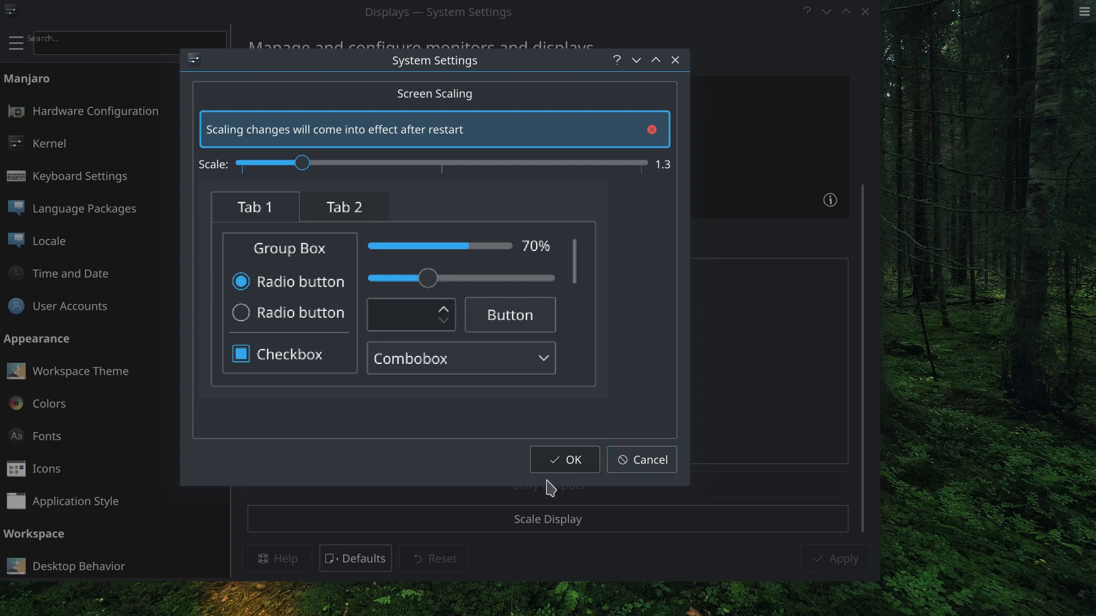
{"action": "mouse_move", "coordinate": [307, 137]}
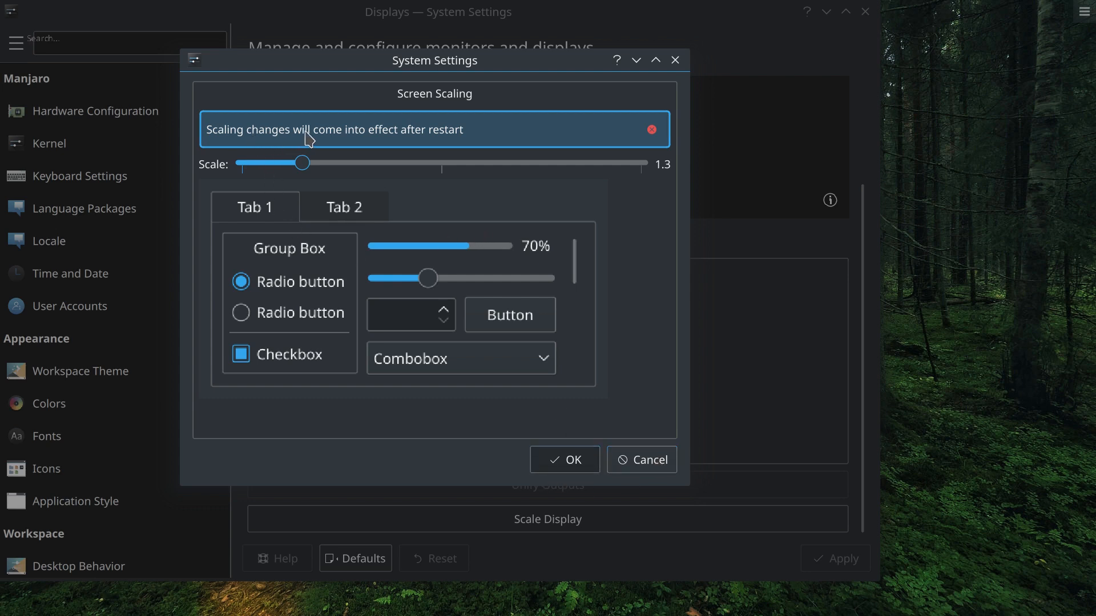
{"action": "mouse_move", "coordinate": [331, 153]}
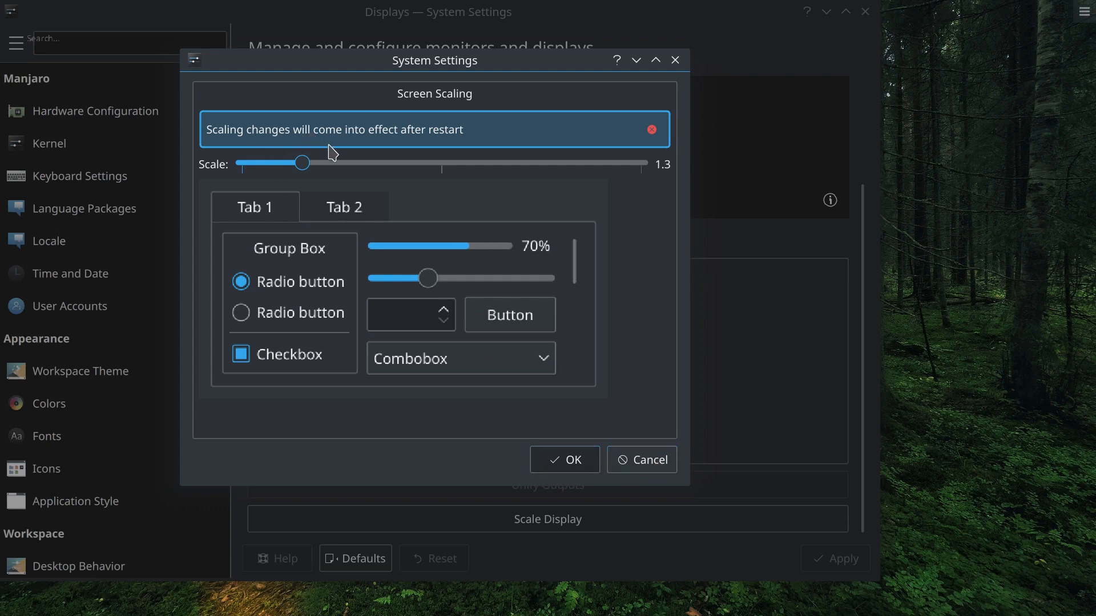
{"action": "mouse_move", "coordinate": [640, 460]}
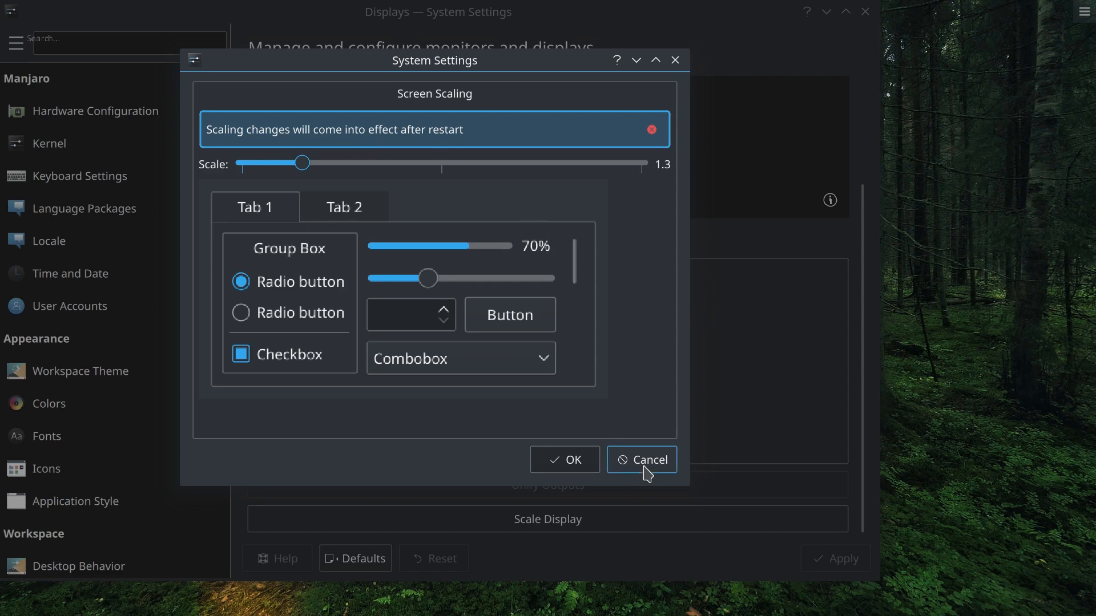
{"action": "left_click", "coordinate": [641, 460]}
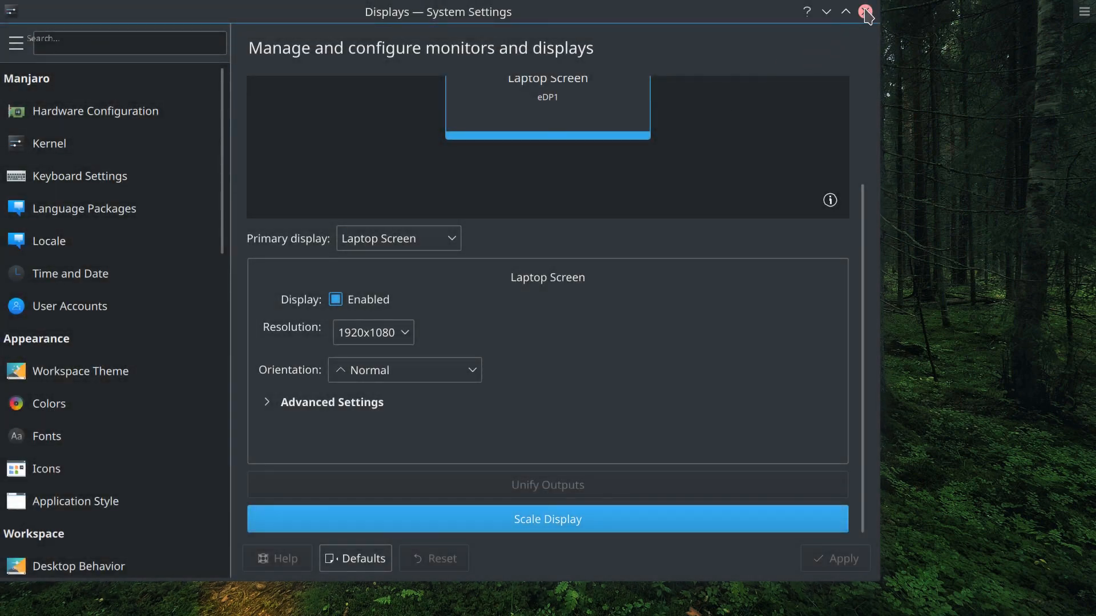
Close the System Settings window, leaving the forest desktop empty
{"action": "left_click", "coordinate": [866, 11]}
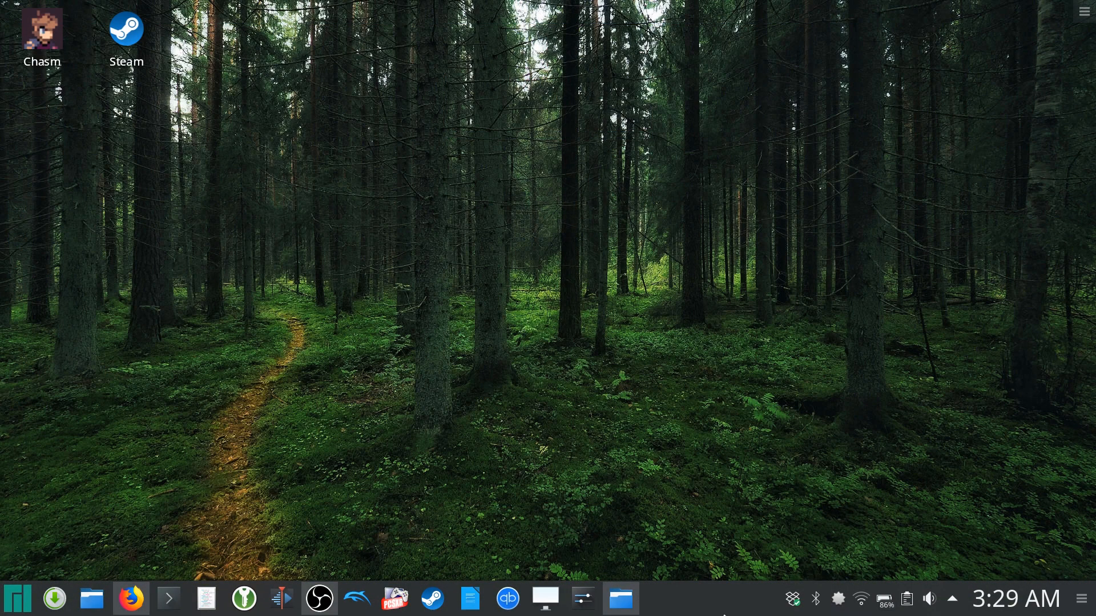
{"action": "mouse_move", "coordinate": [498, 333]}
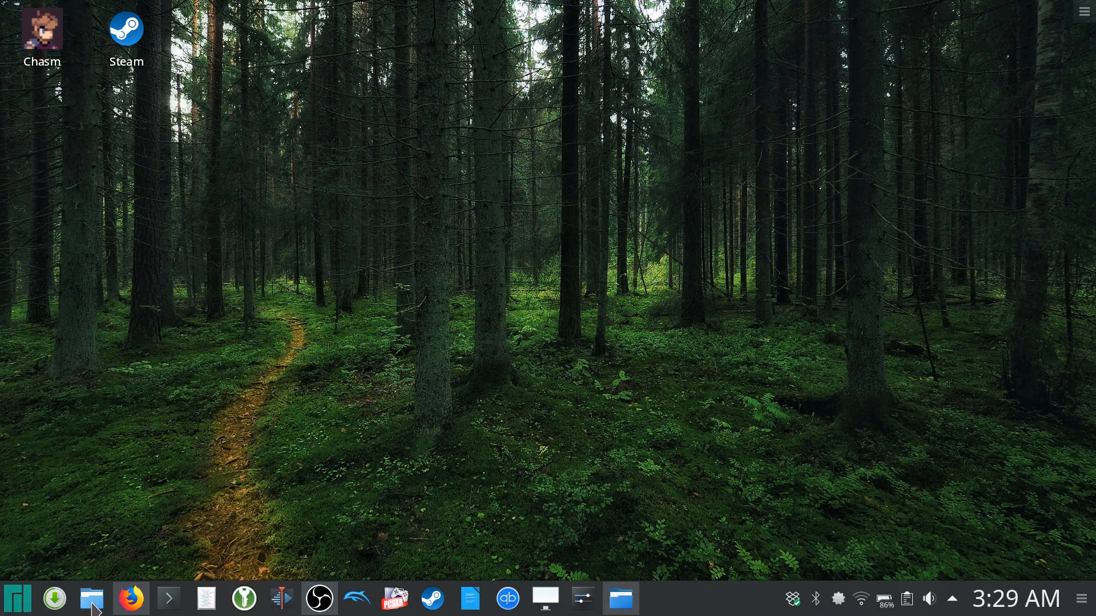
{"action": "mouse_move", "coordinate": [55, 599]}
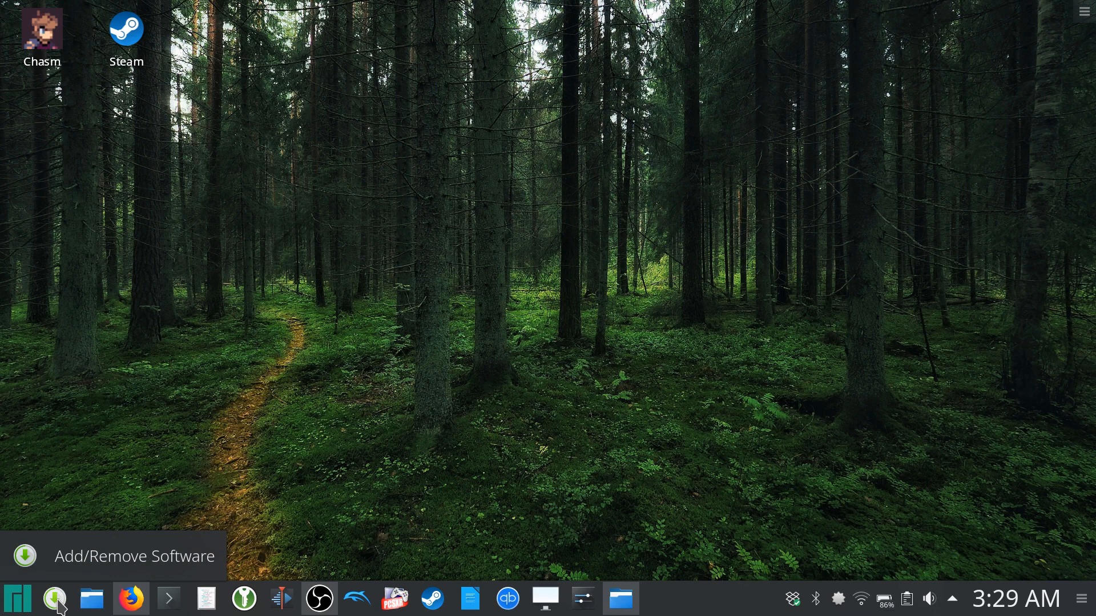
{"action": "left_click", "coordinate": [54, 599]}
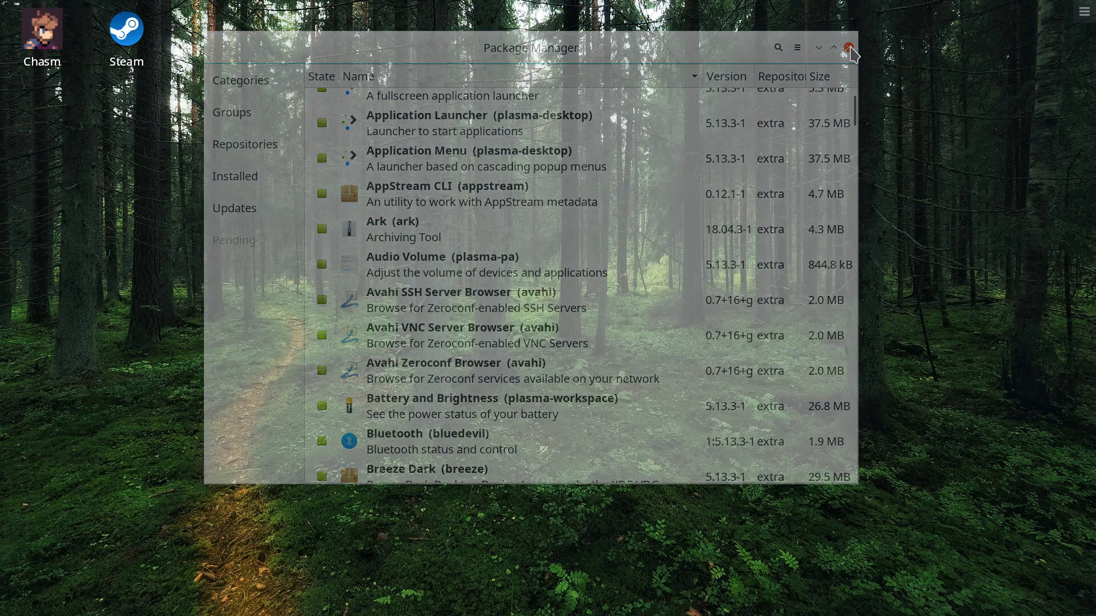
{"action": "left_click", "coordinate": [850, 48]}
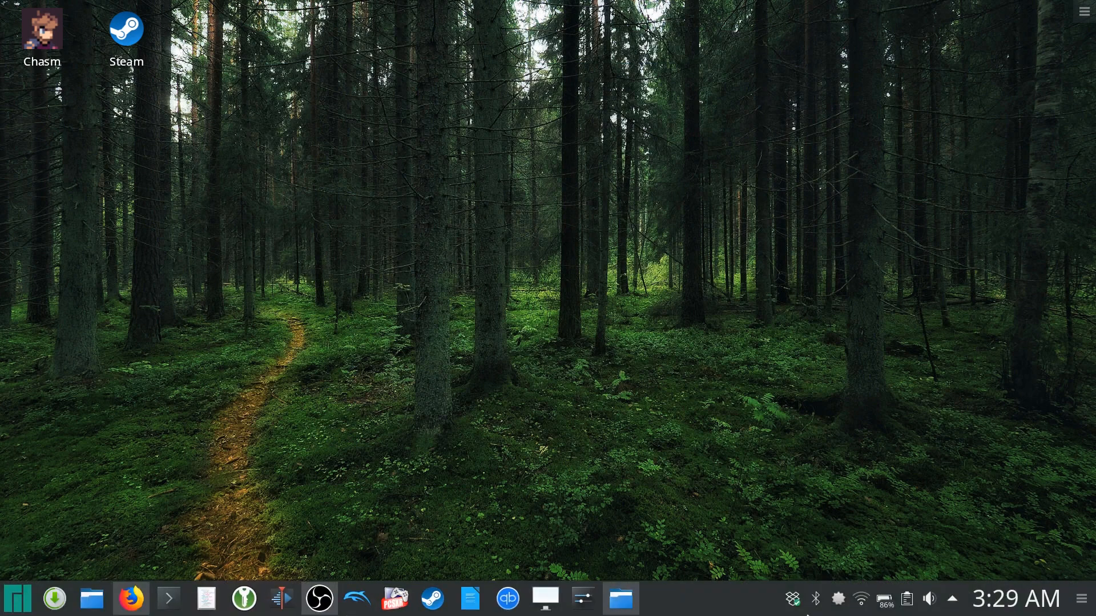
{"action": "mouse_move", "coordinate": [39, 570]}
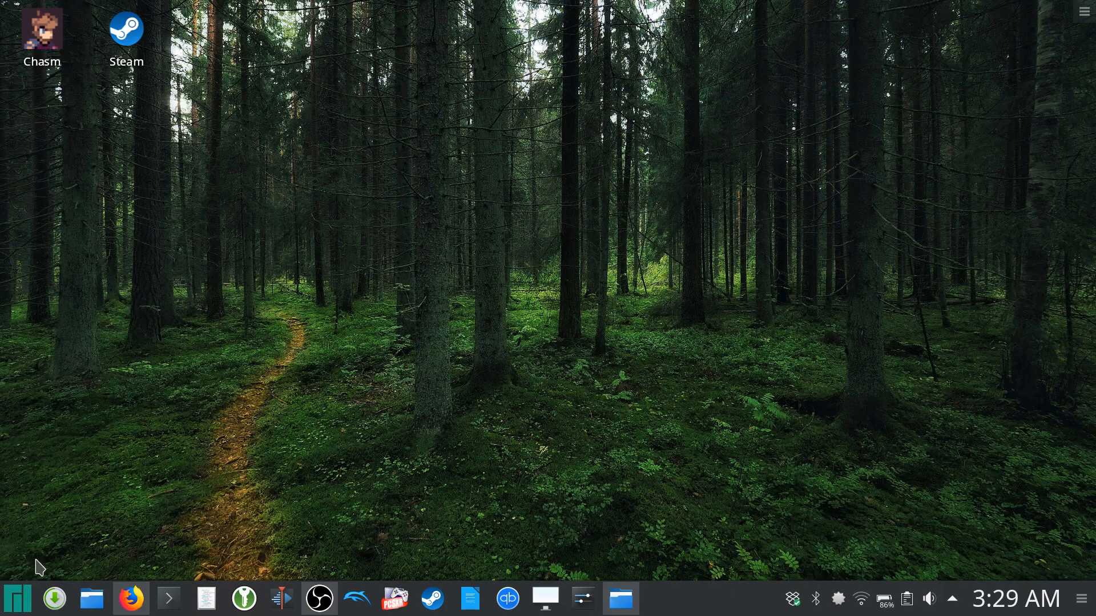
{"action": "left_click", "coordinate": [17, 598]}
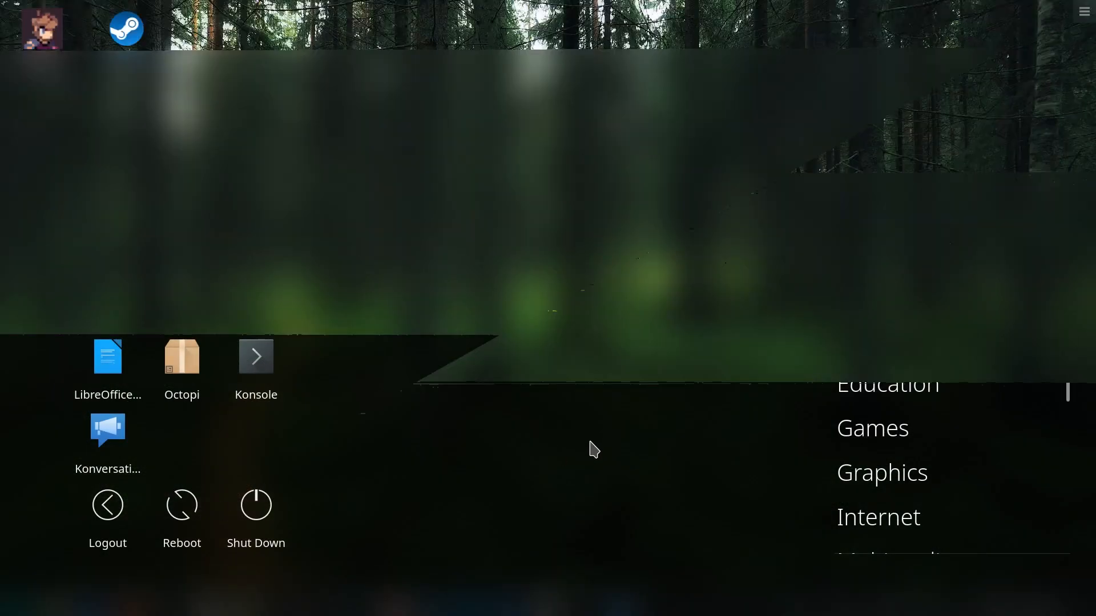
{"action": "left_click", "coordinate": [916, 295]}
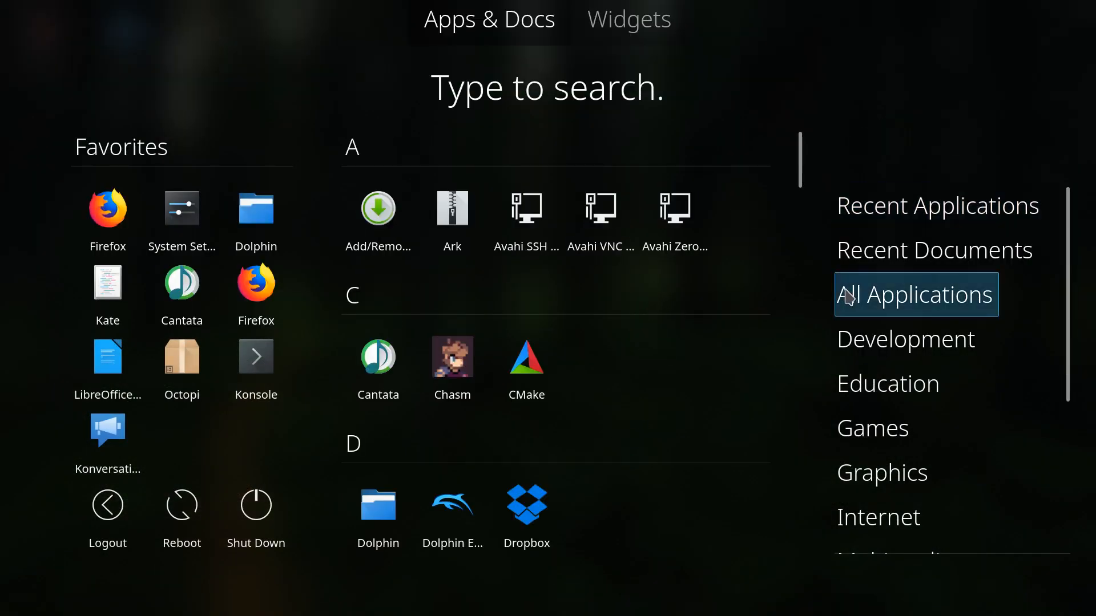
{"action": "scroll", "scroll_direction": "down", "scroll_amount": 3}
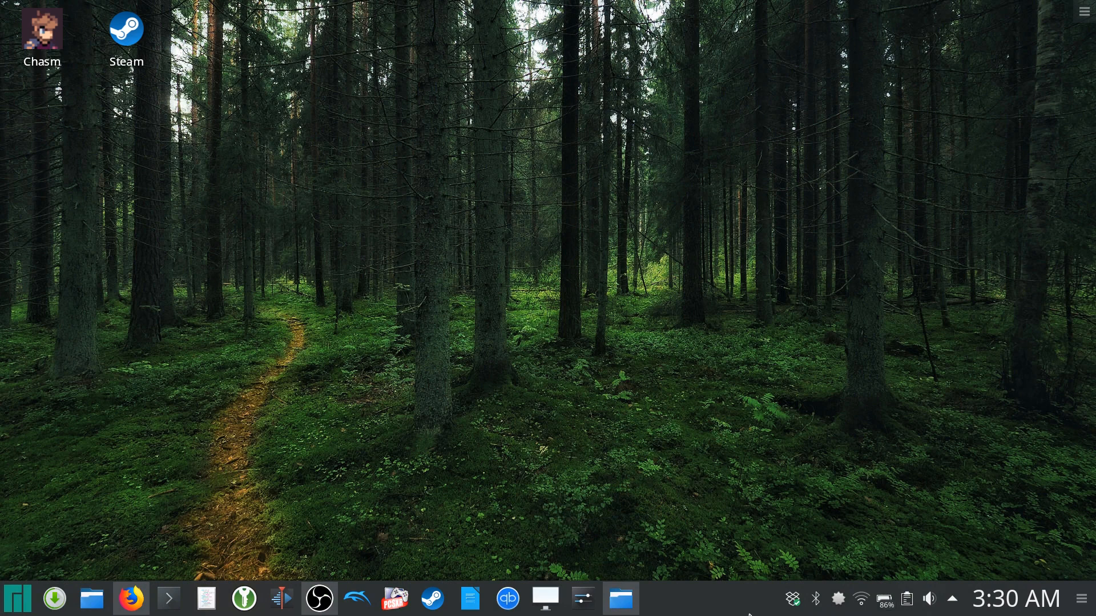
{"action": "mouse_move", "coordinate": [710, 606]}
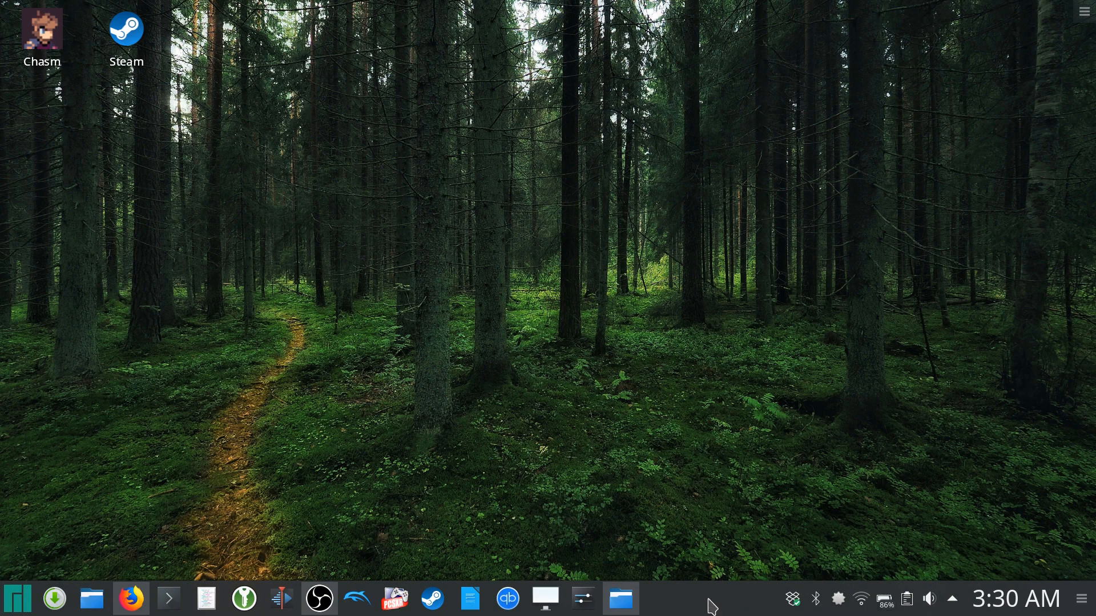